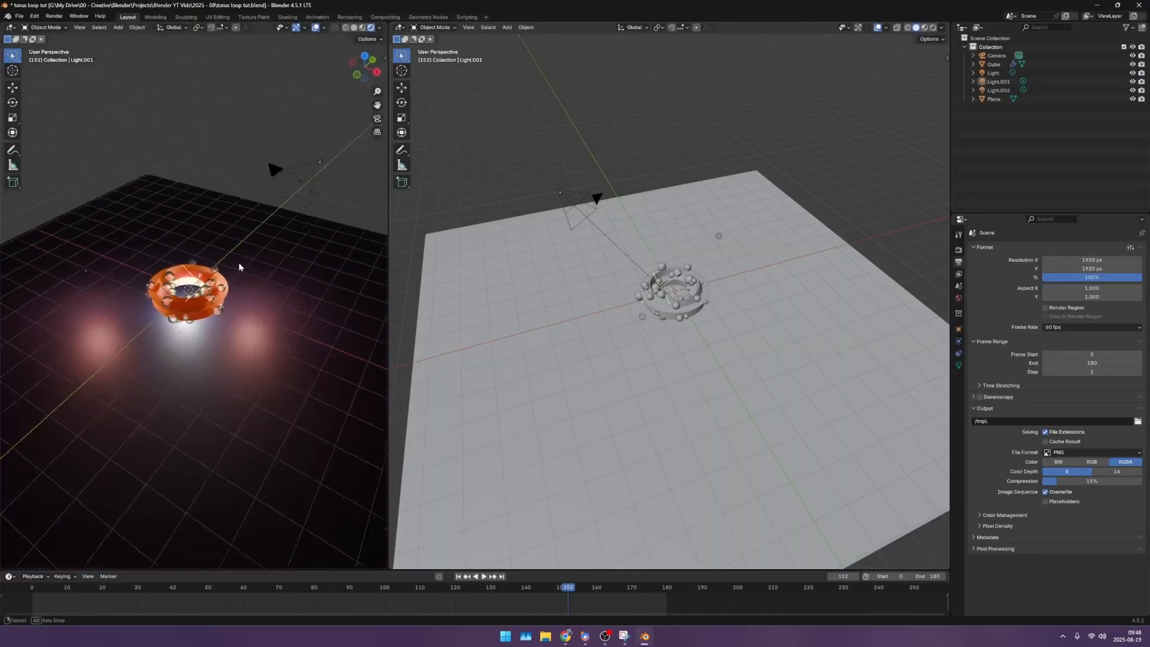
Step: Set Blender's output to OpenEXR half-float with the lossy DWAA codec at 75% quality
click(484, 577)
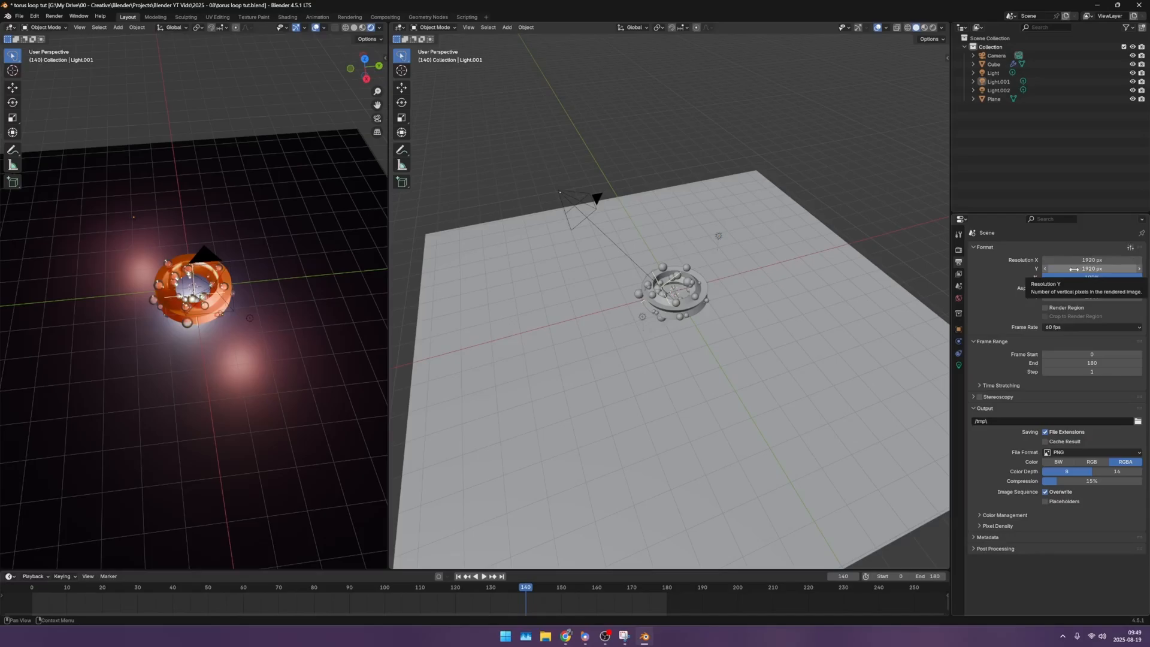
mouse_move(1045, 342)
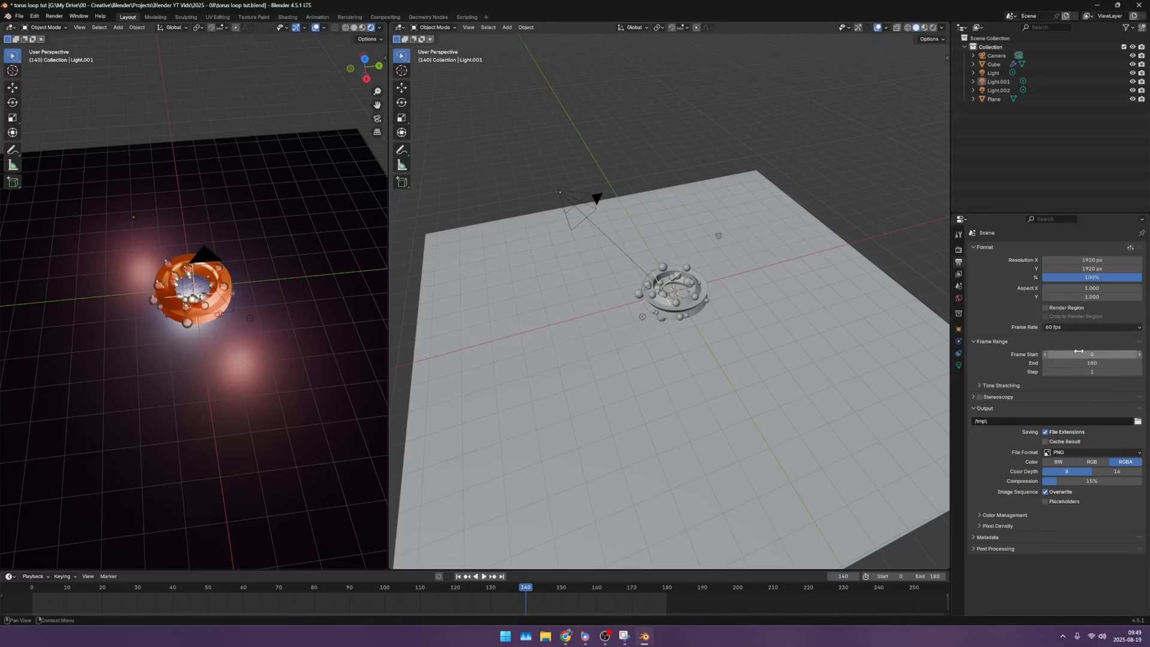
mouse_move(1092, 354)
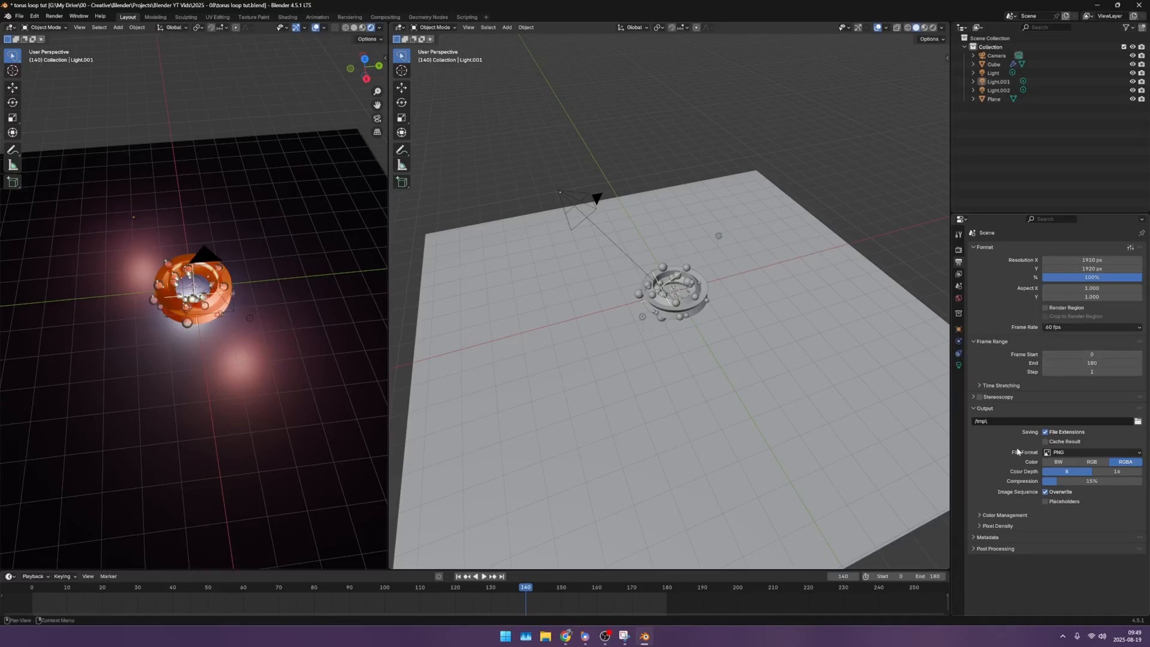
click(1096, 452)
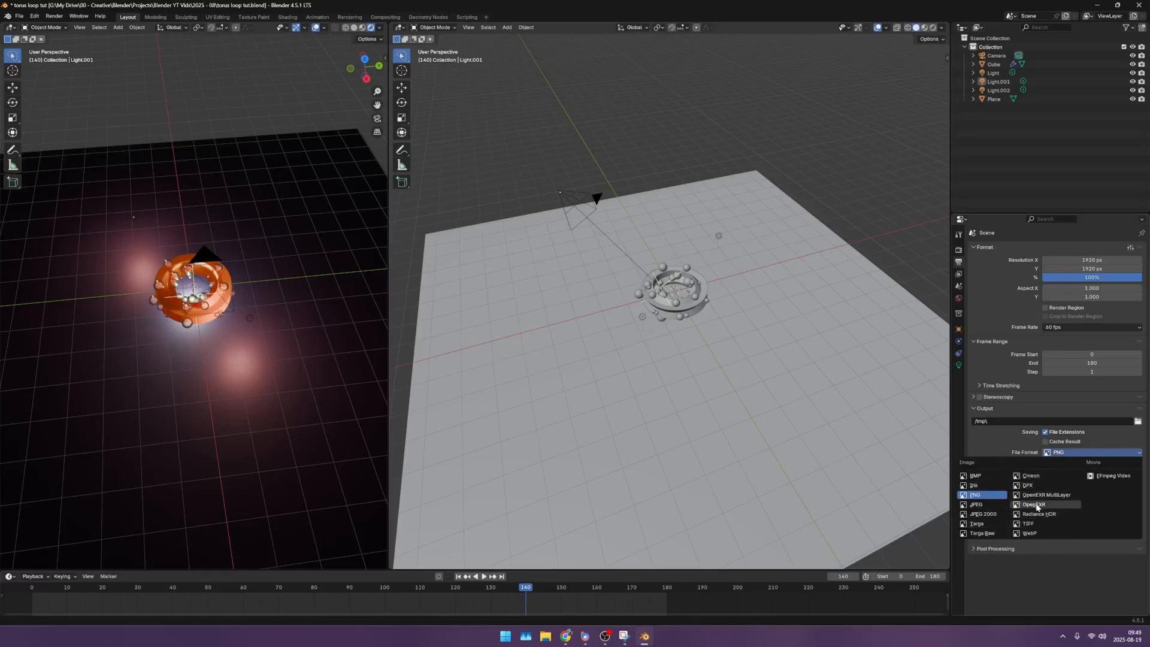
click(1036, 504)
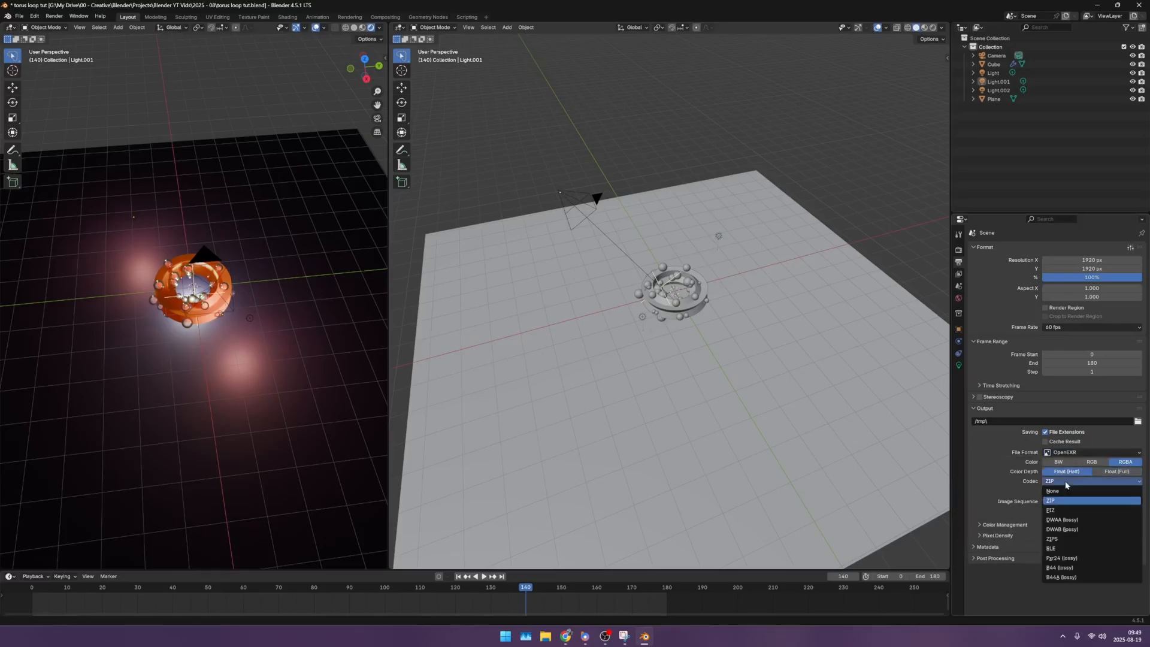
click(1068, 519)
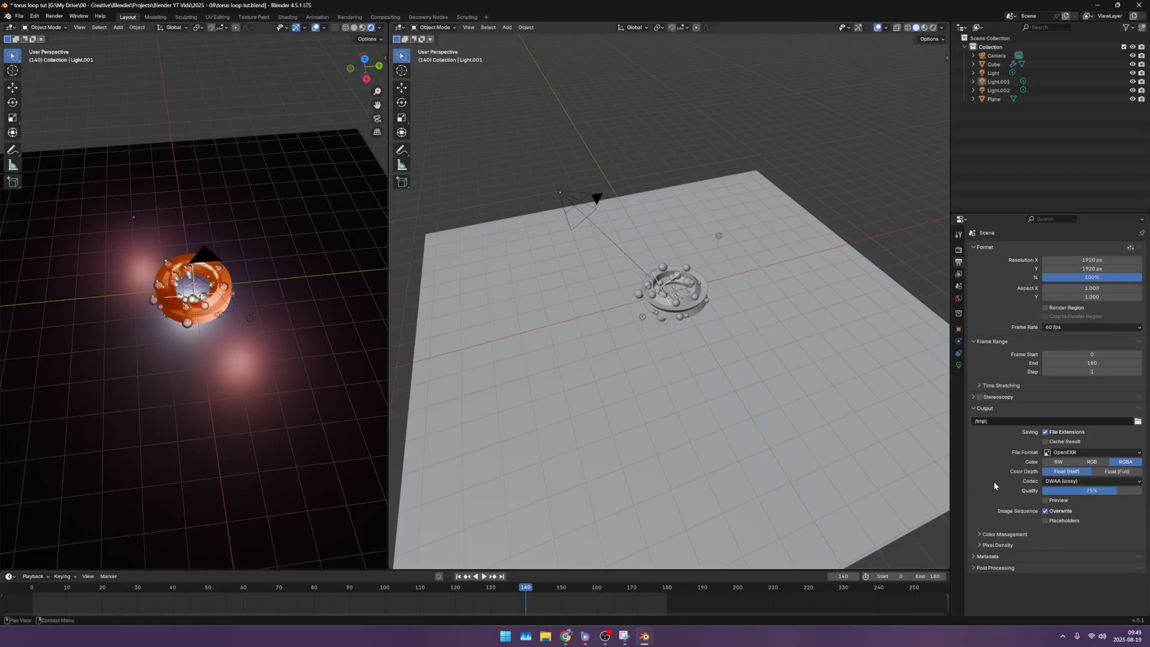
mouse_move(1016, 411)
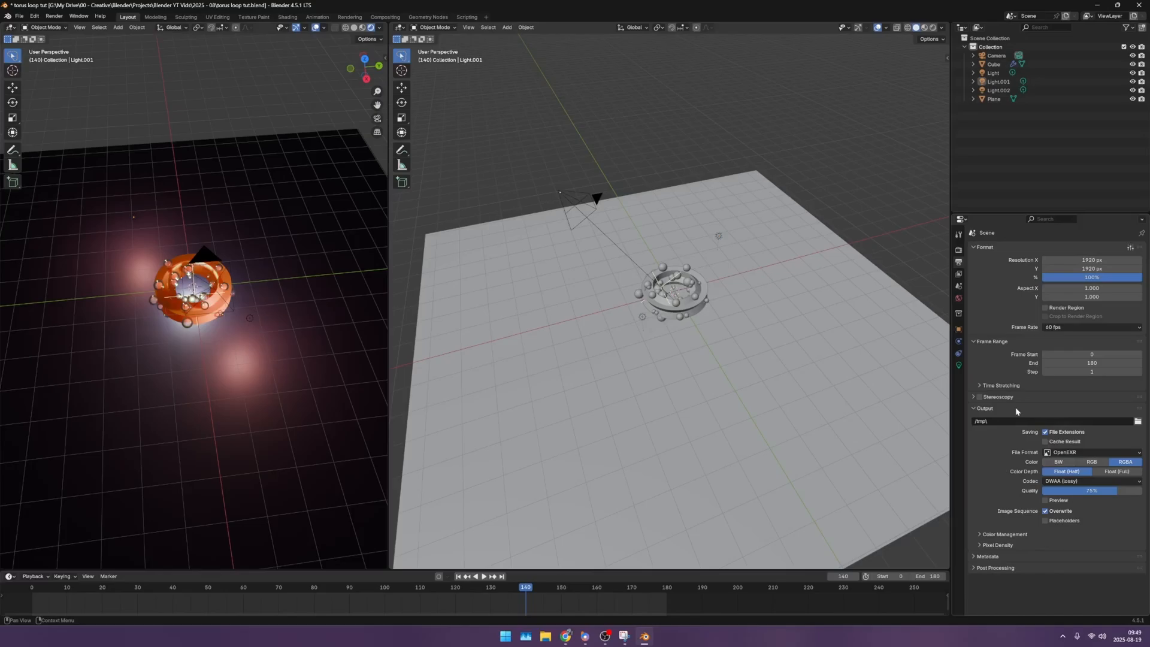
mouse_move(998, 534)
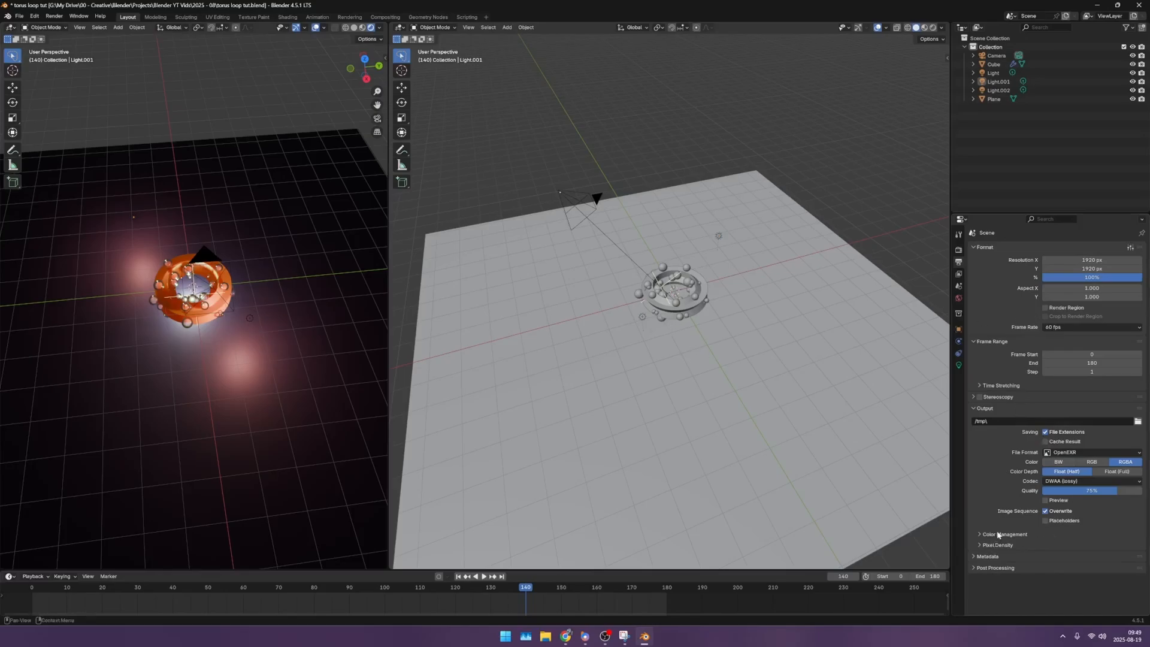
Step: Enable the output colour management override and choose AgX Log as the colour space
click(981, 534)
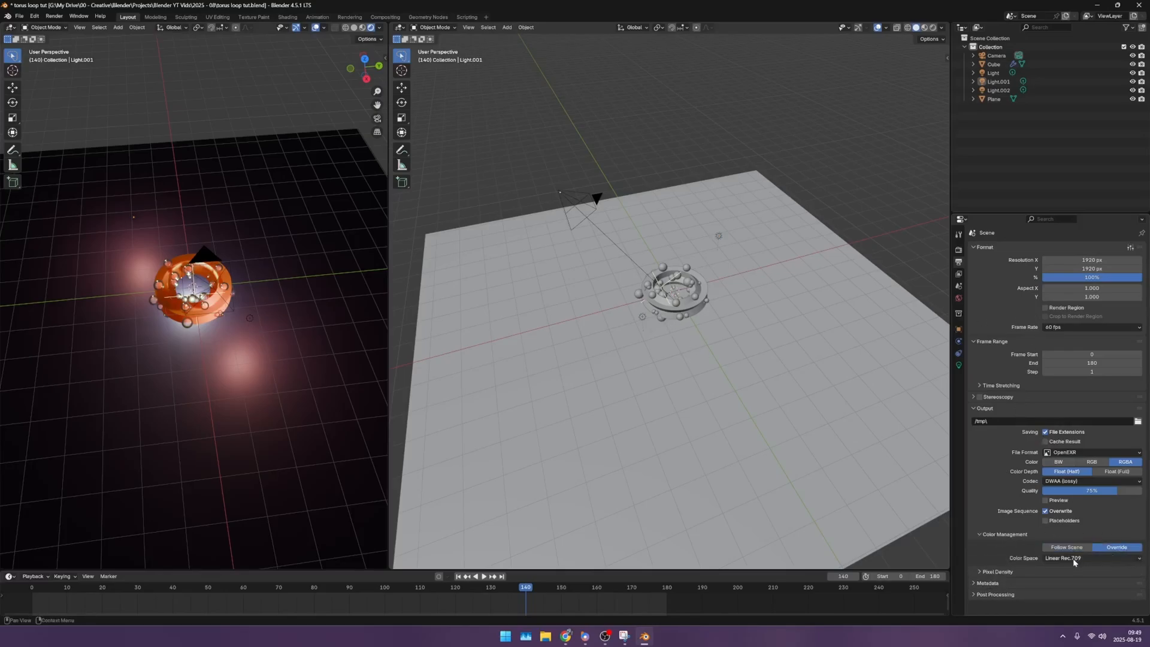
click(1089, 557)
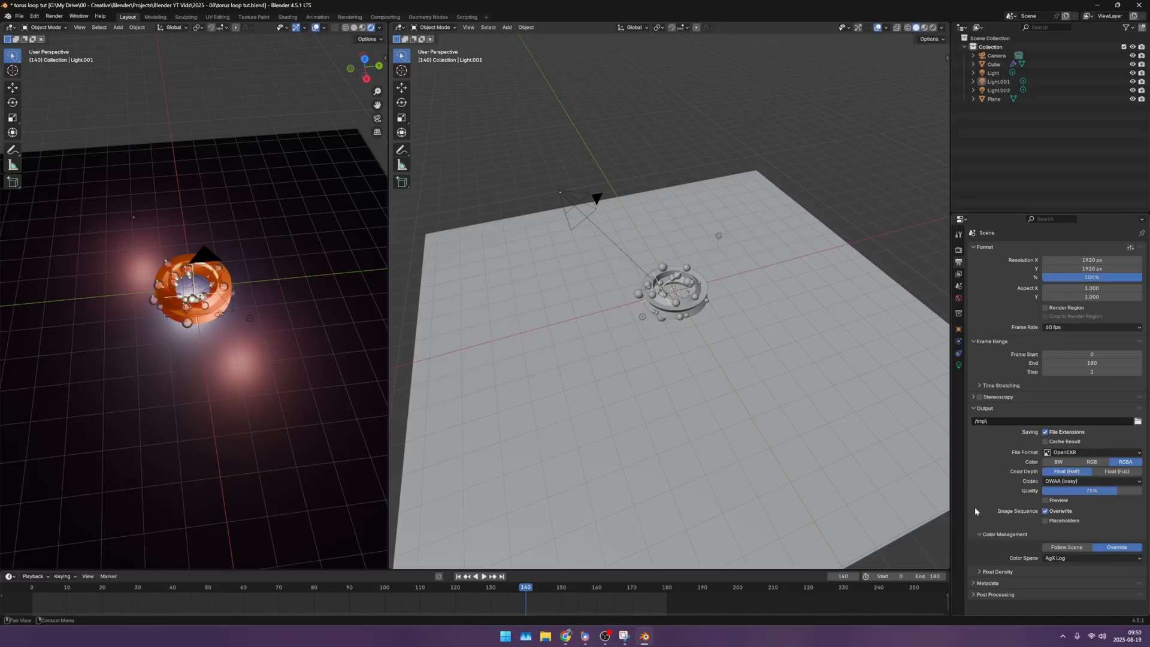
mouse_move(832, 269)
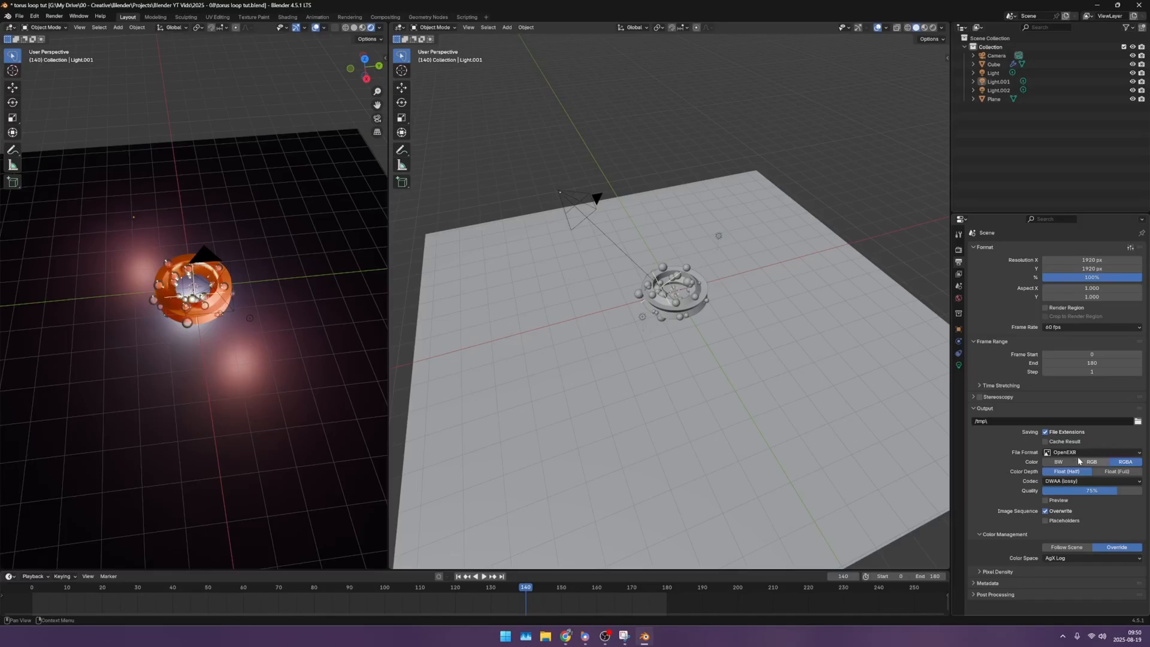
mouse_move(835, 290)
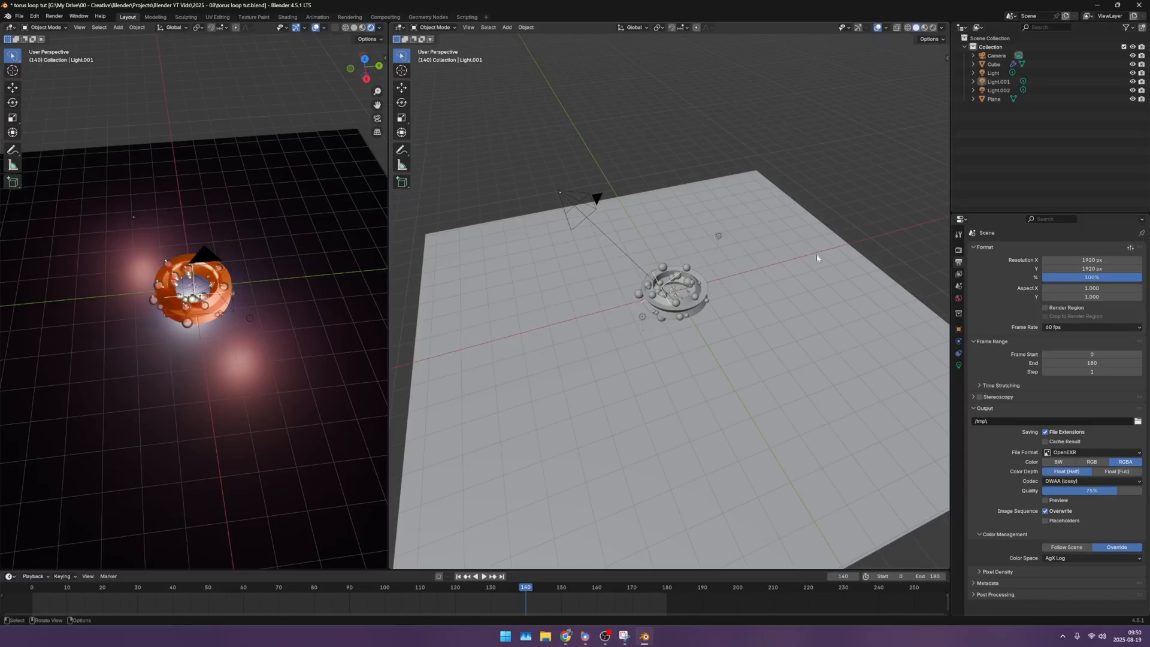
mouse_move(803, 312)
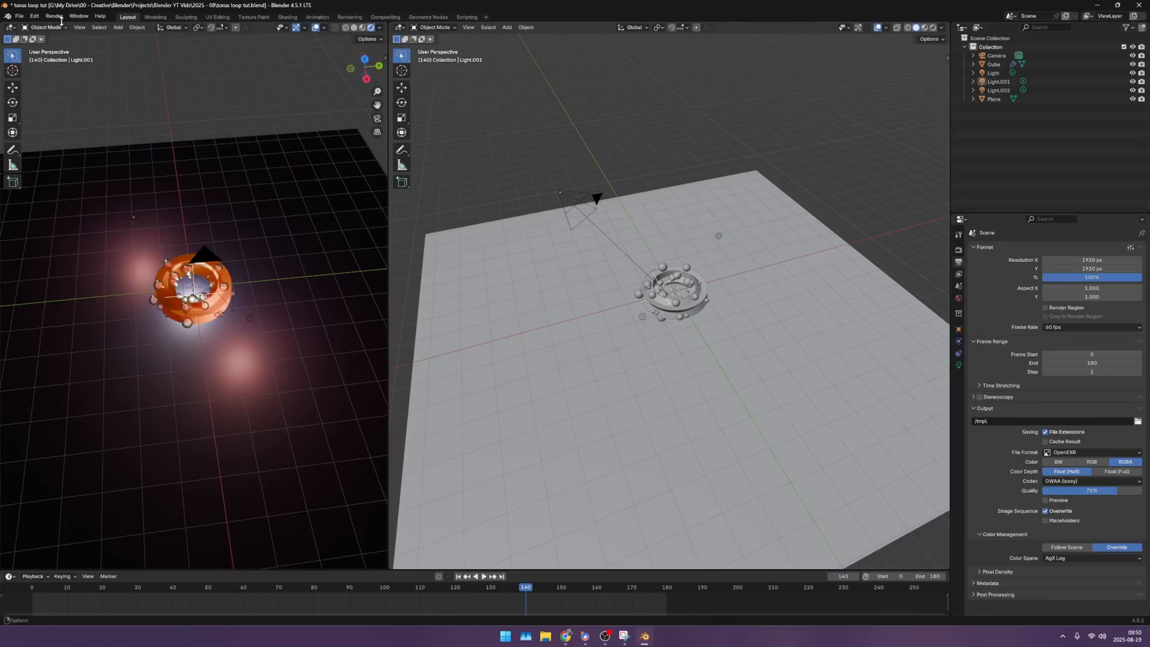
Step: Create a 'torus animation 1' folder, set it as the output path, and render the animation
click(54, 16)
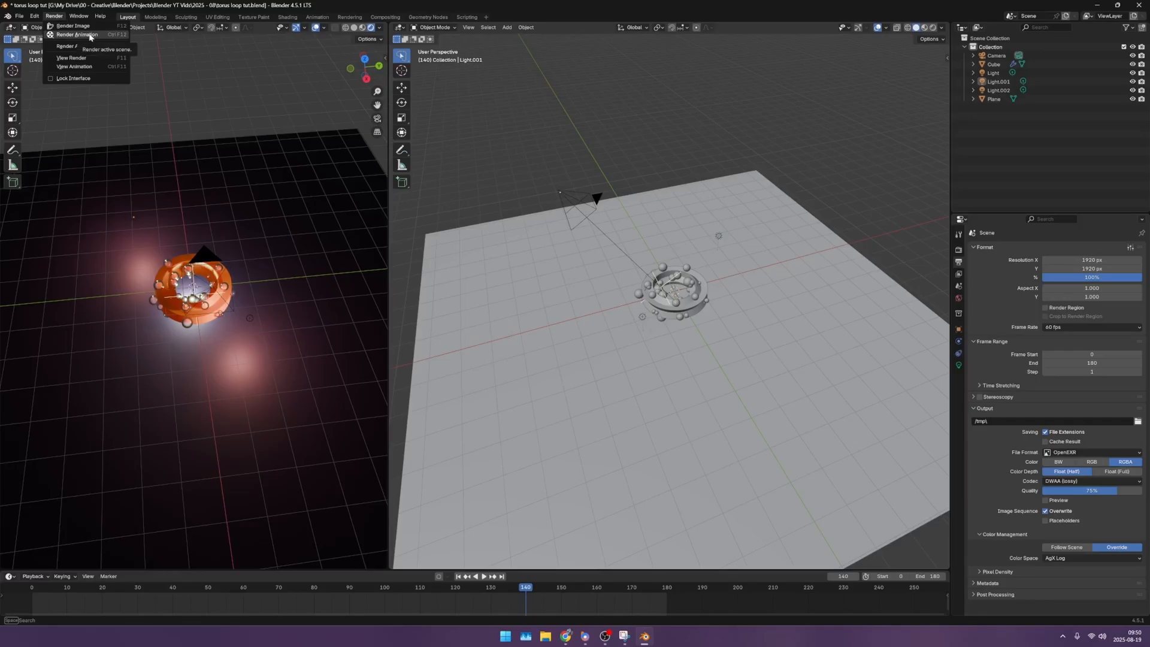
click(84, 34)
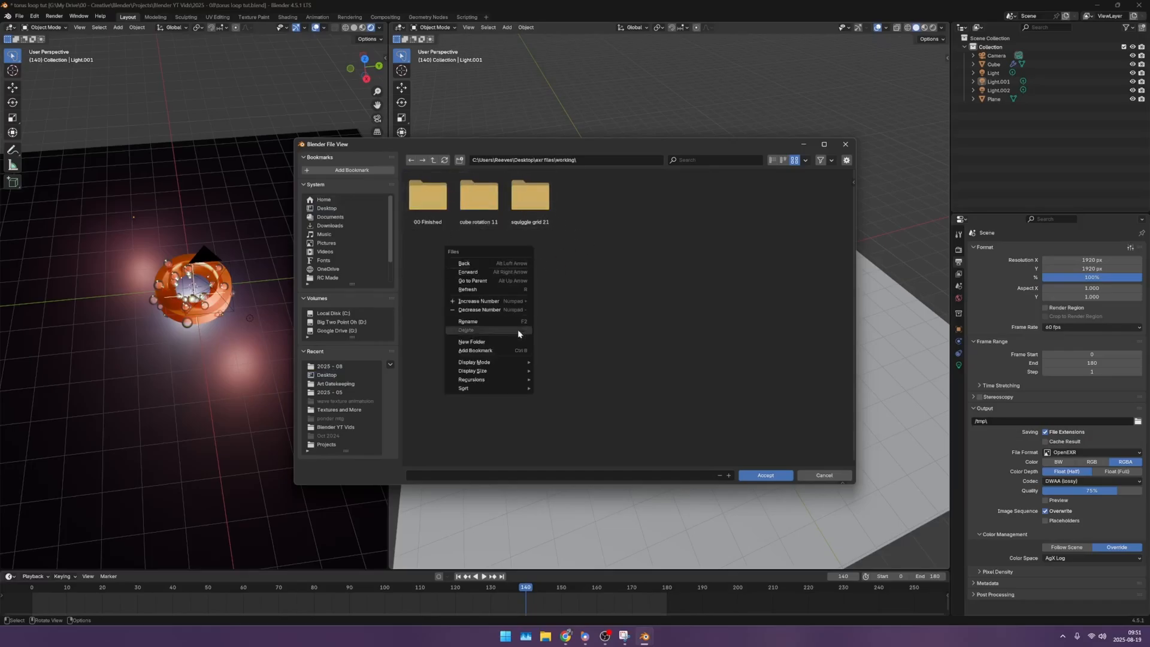
click(470, 341)
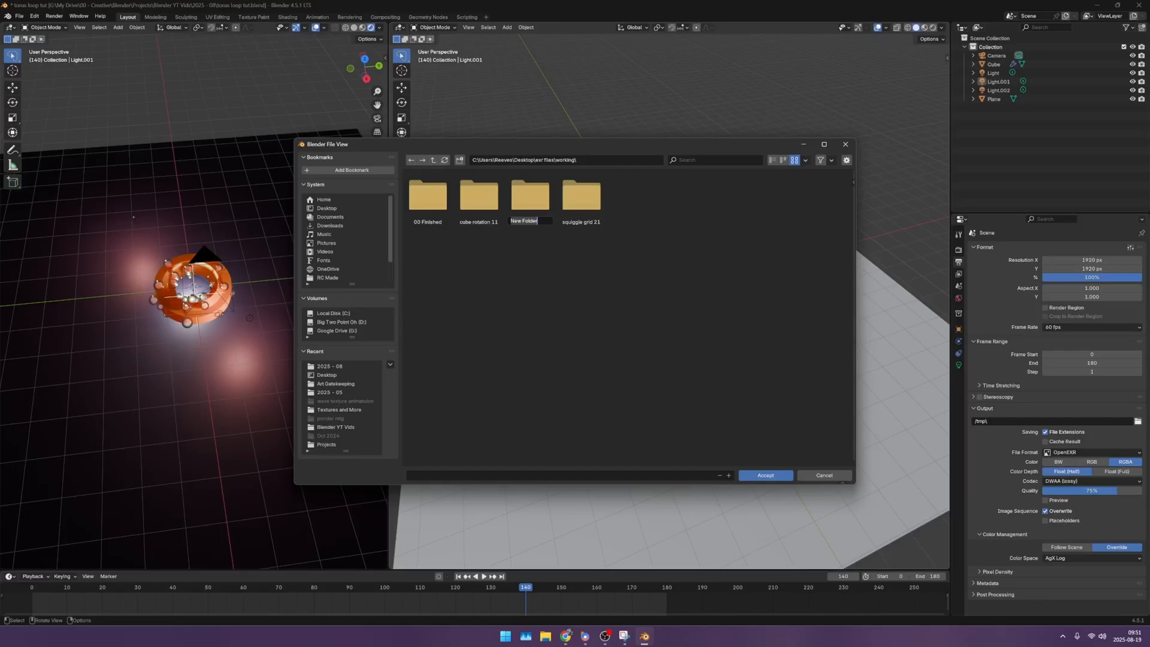
text(torus animation 1)
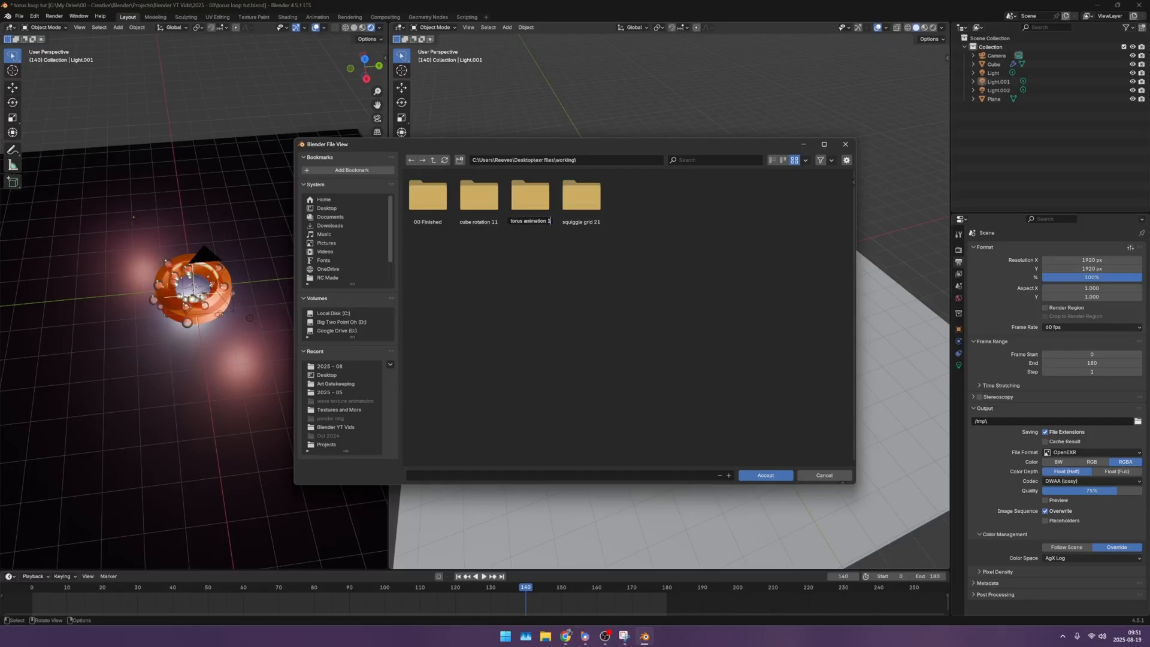
double_click(530, 195)
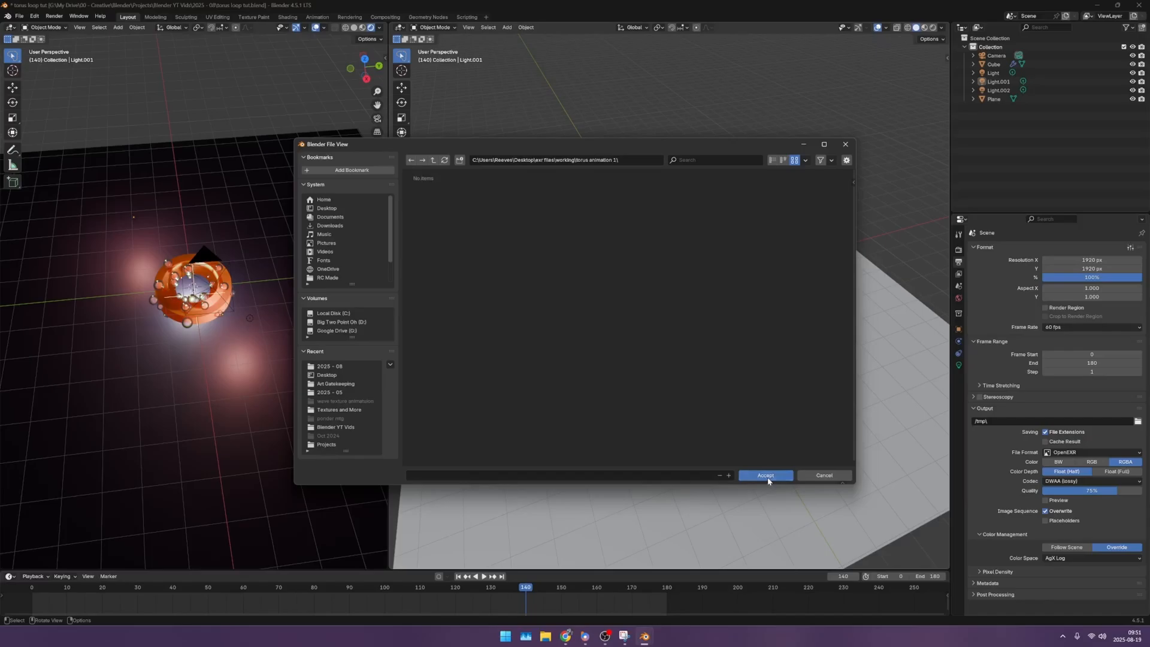
click(765, 475)
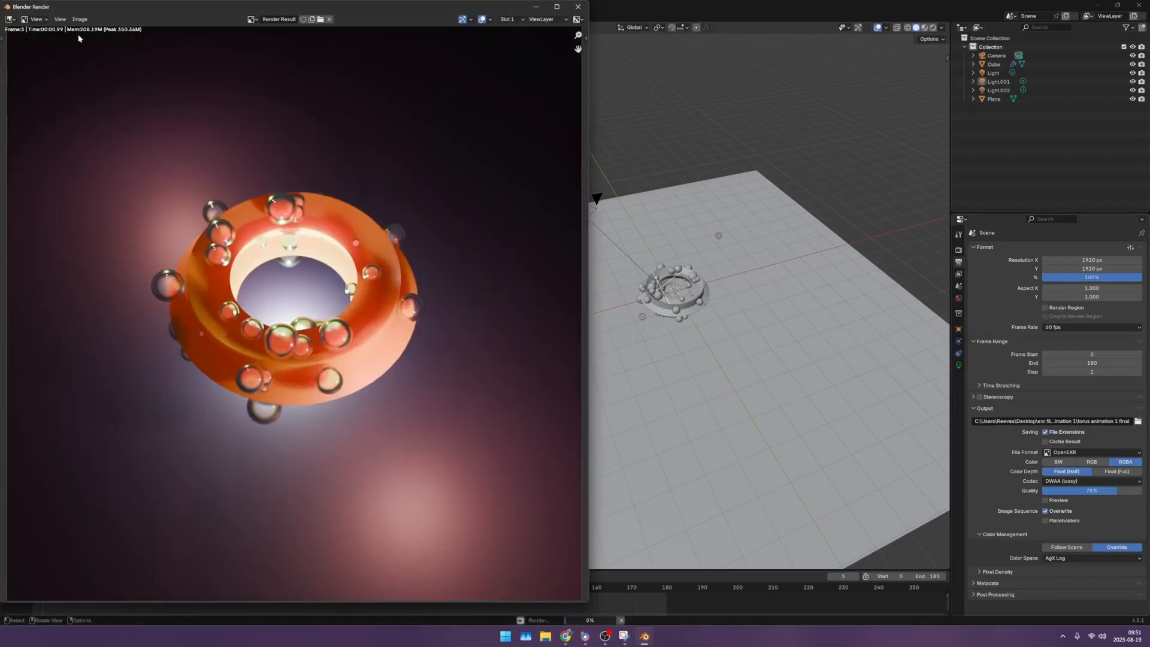
Step: Switch to DaVinci Resolve's empty 'torus loop proj' project
click(577, 7)
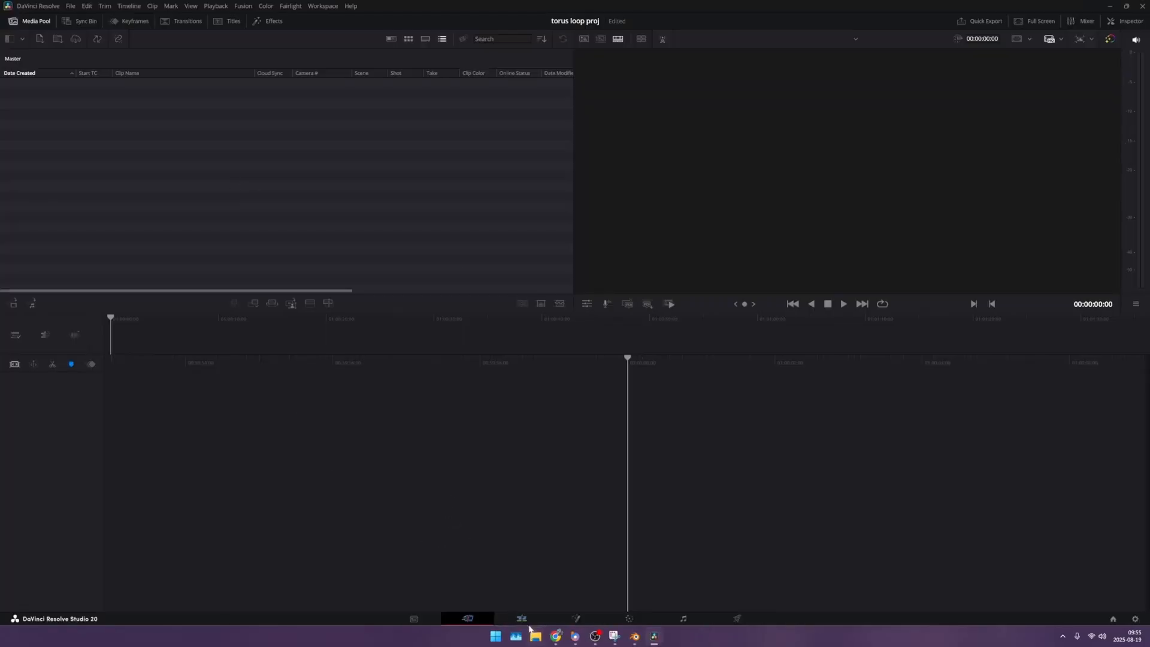
Step: Import the torus EXR frames as one media pool clip and close File Explorer
click(520, 618)
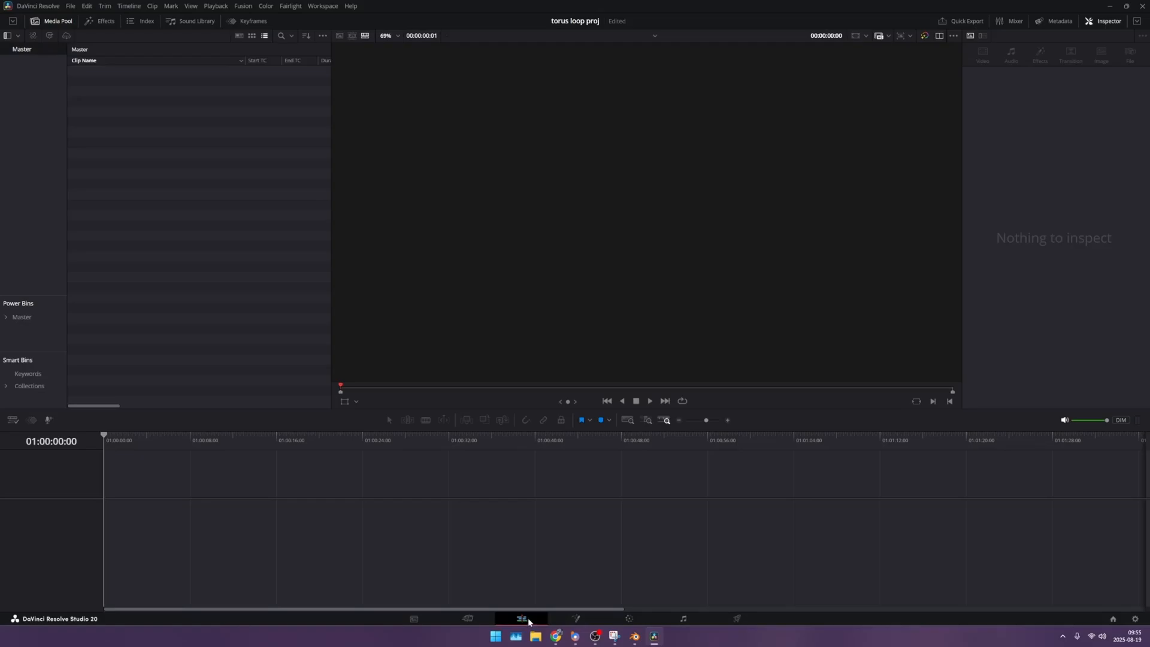
mouse_move(532, 615)
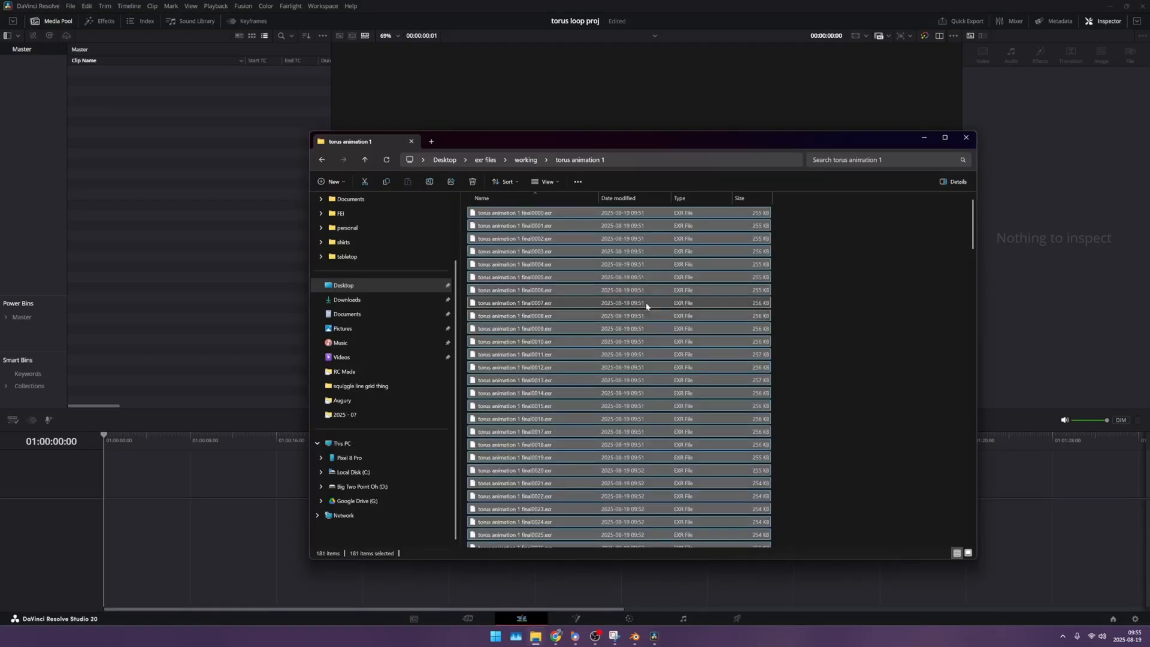
mouse_move(588, 304)
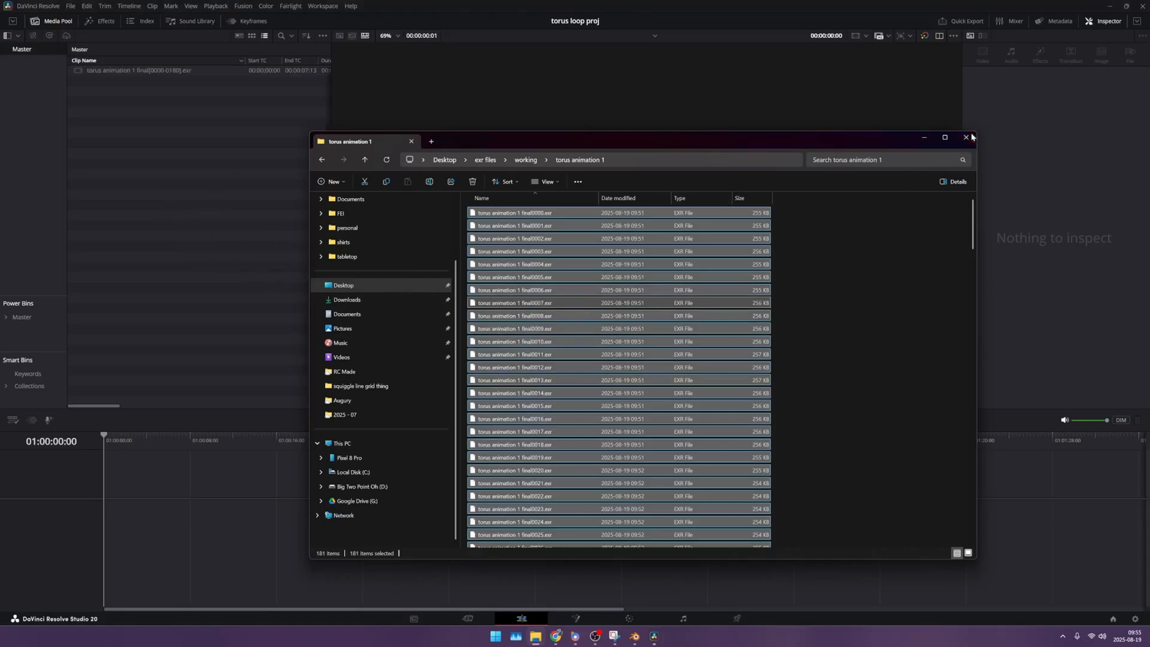
click(965, 137)
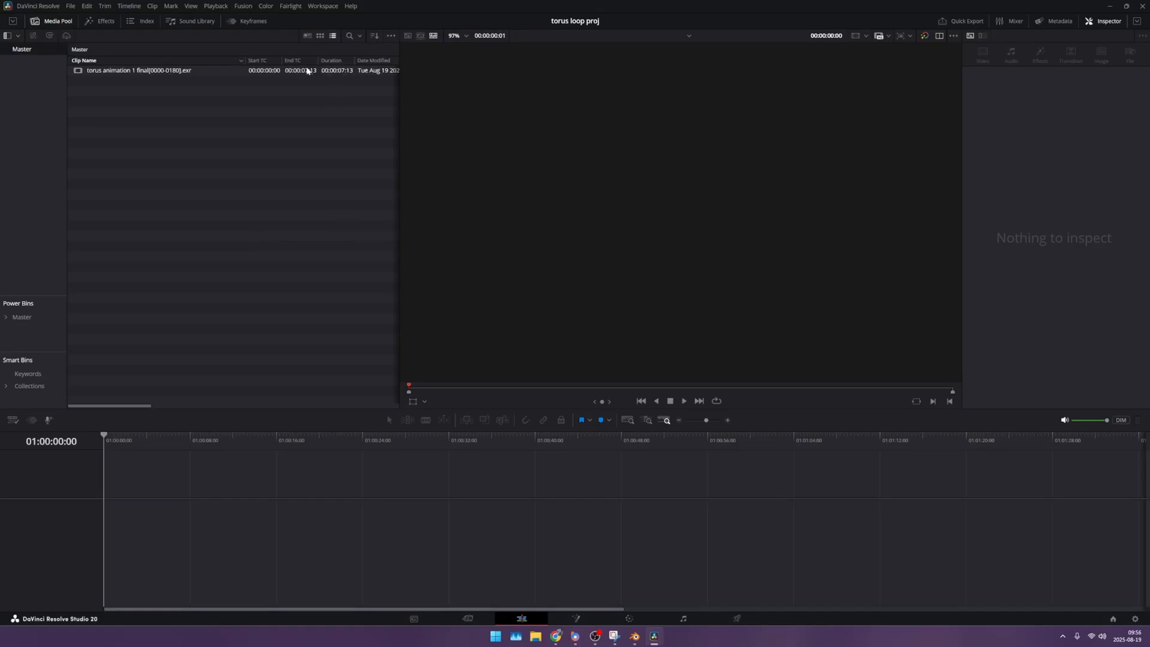
Step: Set the timeline frame rate to 60 in Project Settings and confirm the change
click(144, 70)
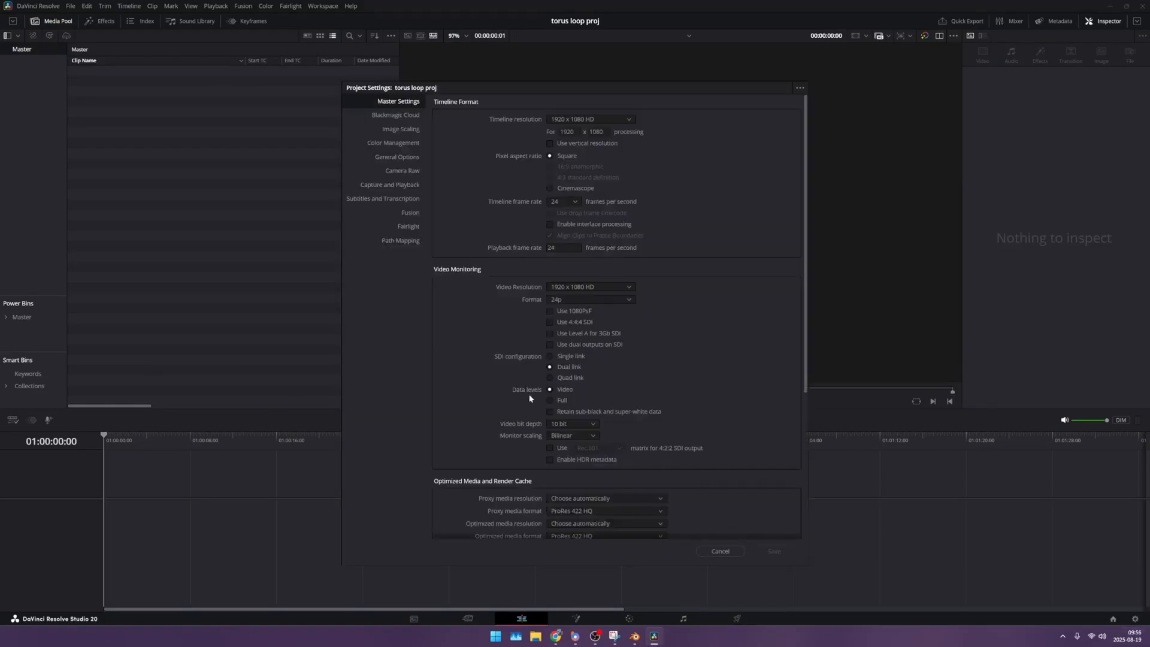
click(562, 201)
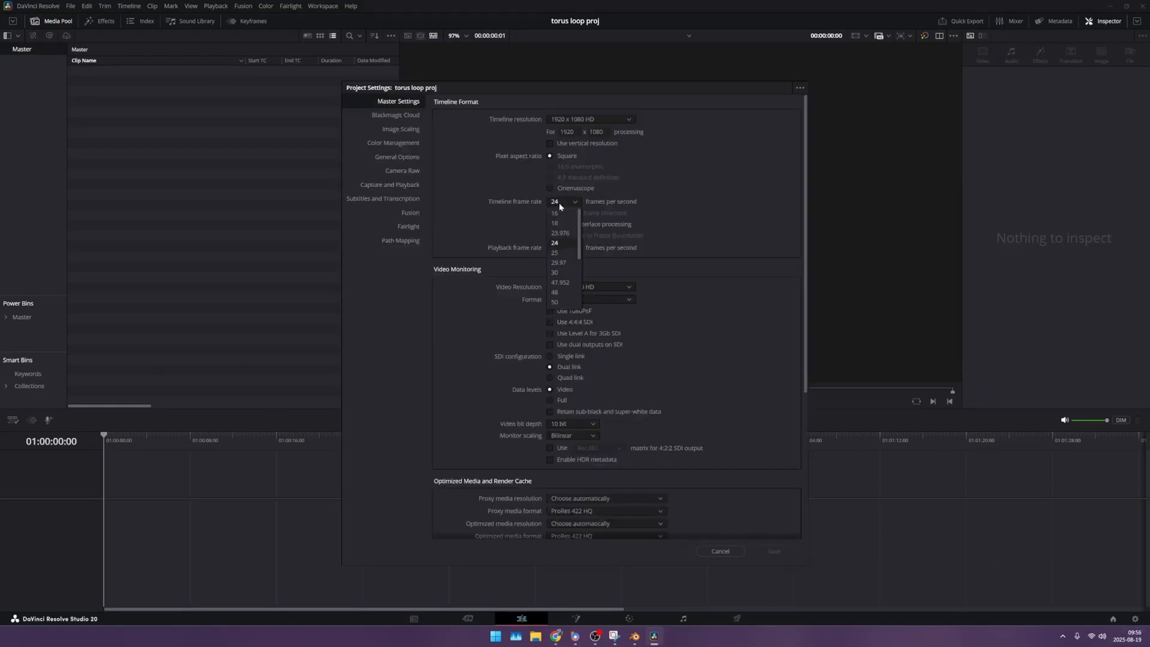
click(554, 301)
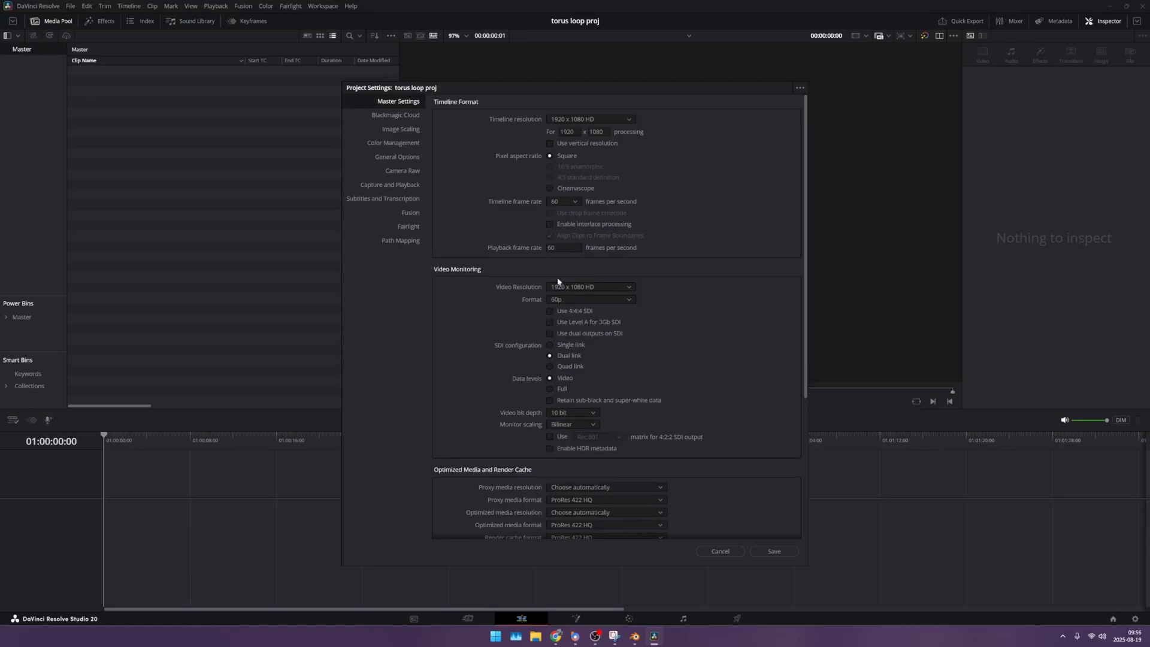
mouse_move(568, 142)
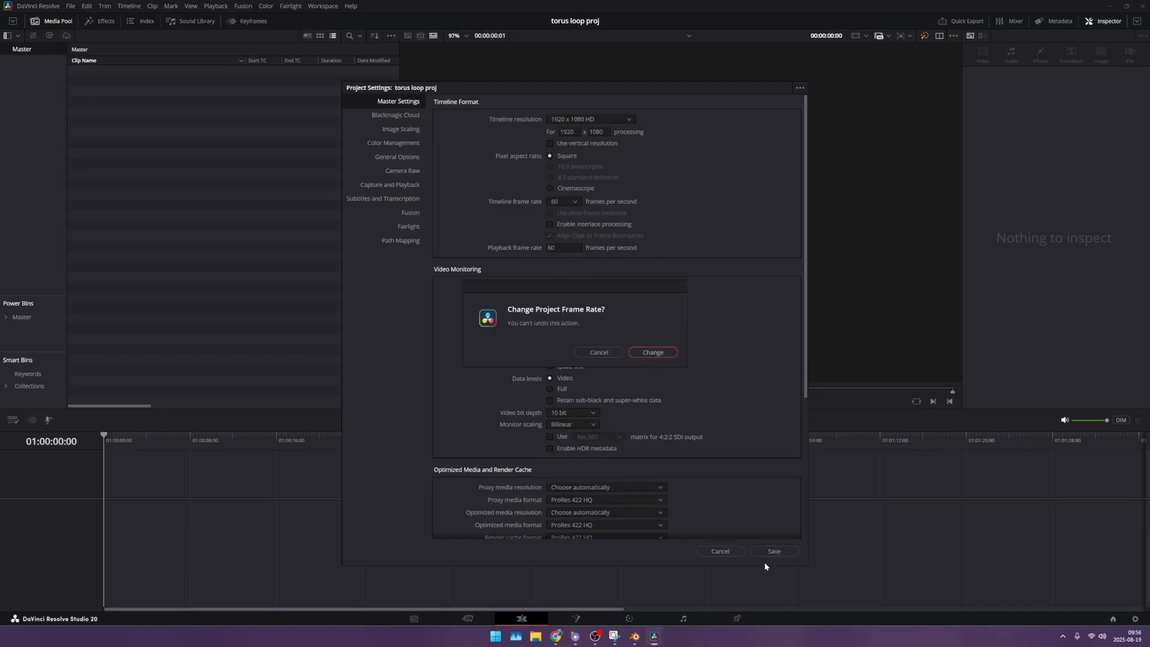
click(652, 352)
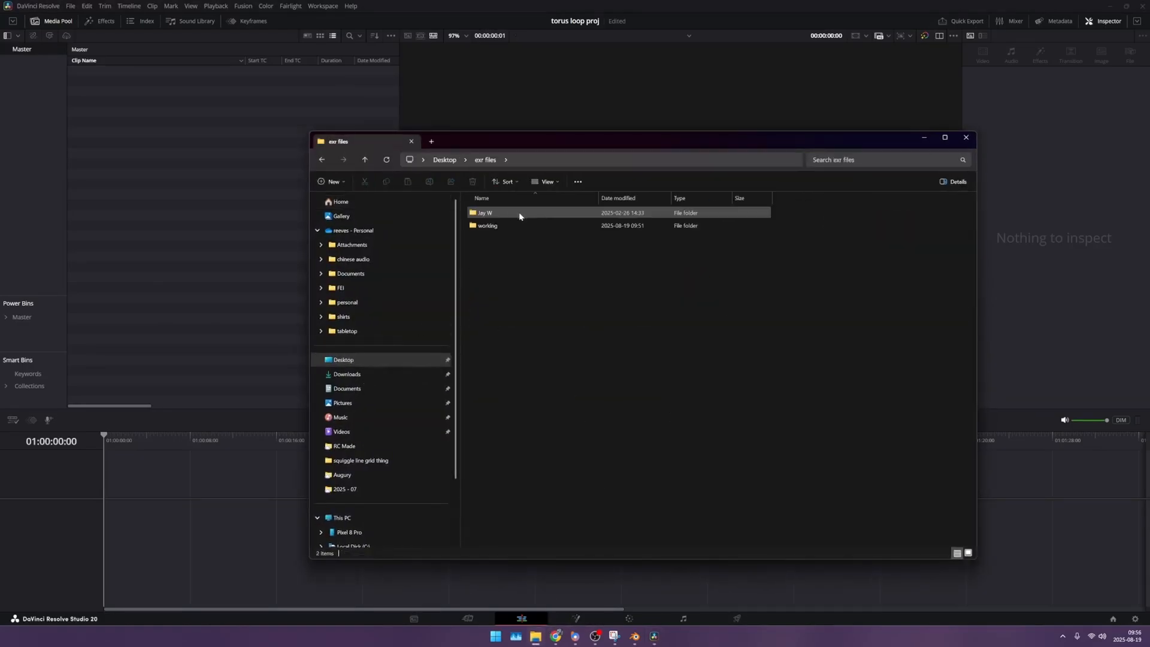
Step: Import the EXR sequence from its folder and drop it onto a new Timeline 1
double_click(487, 225)
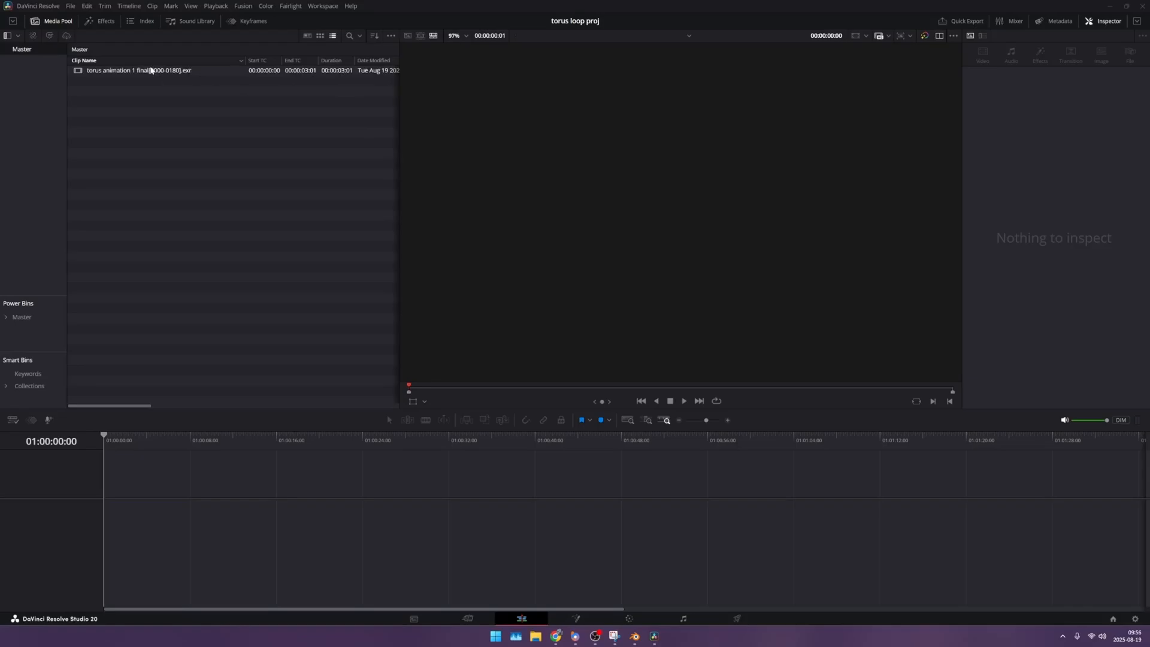
drag(140, 69, 161, 513)
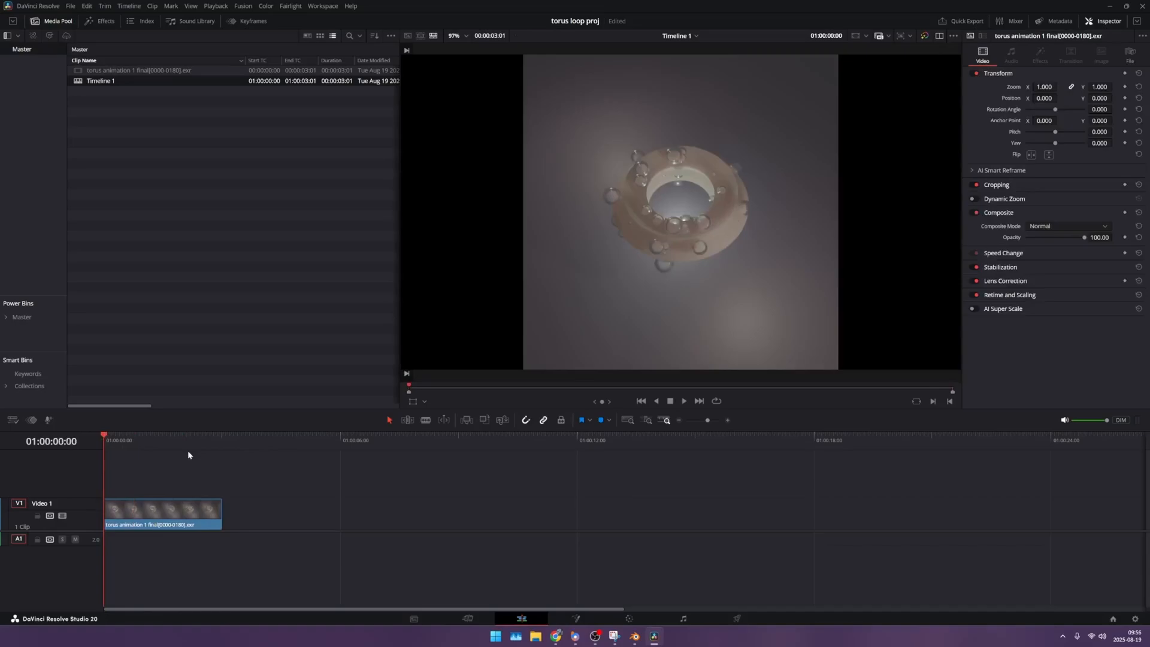
mouse_move(664, 296)
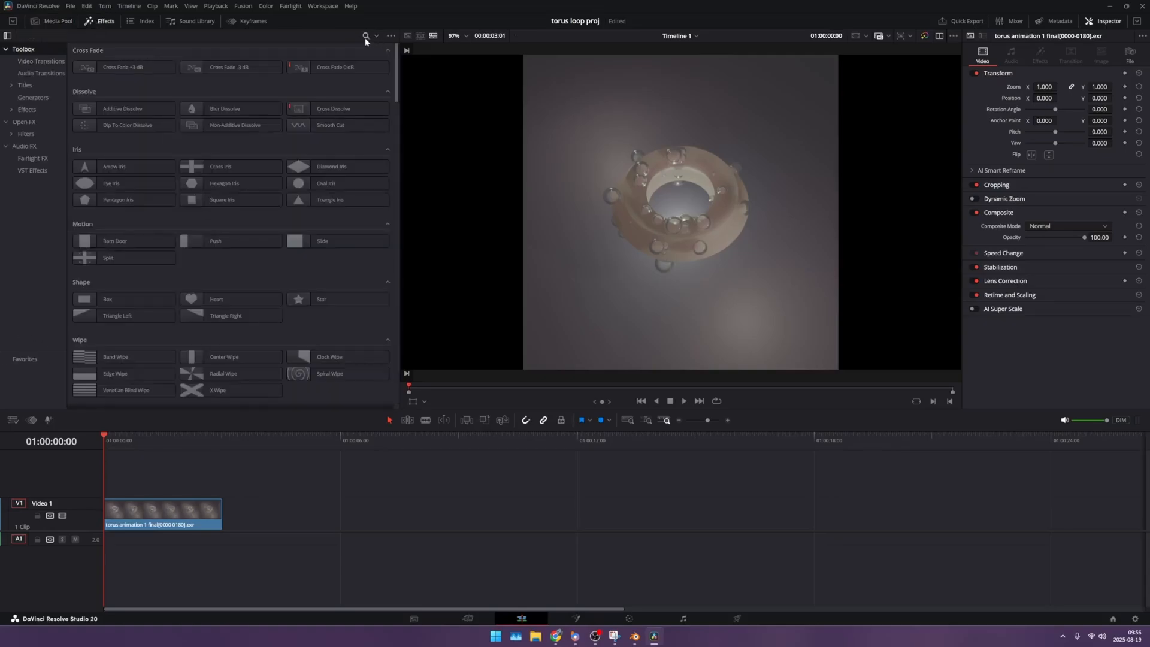
Step: Search effects for 'adjust' and drop an Adjustment Clip onto V2 above the torus clip
text(adjust)
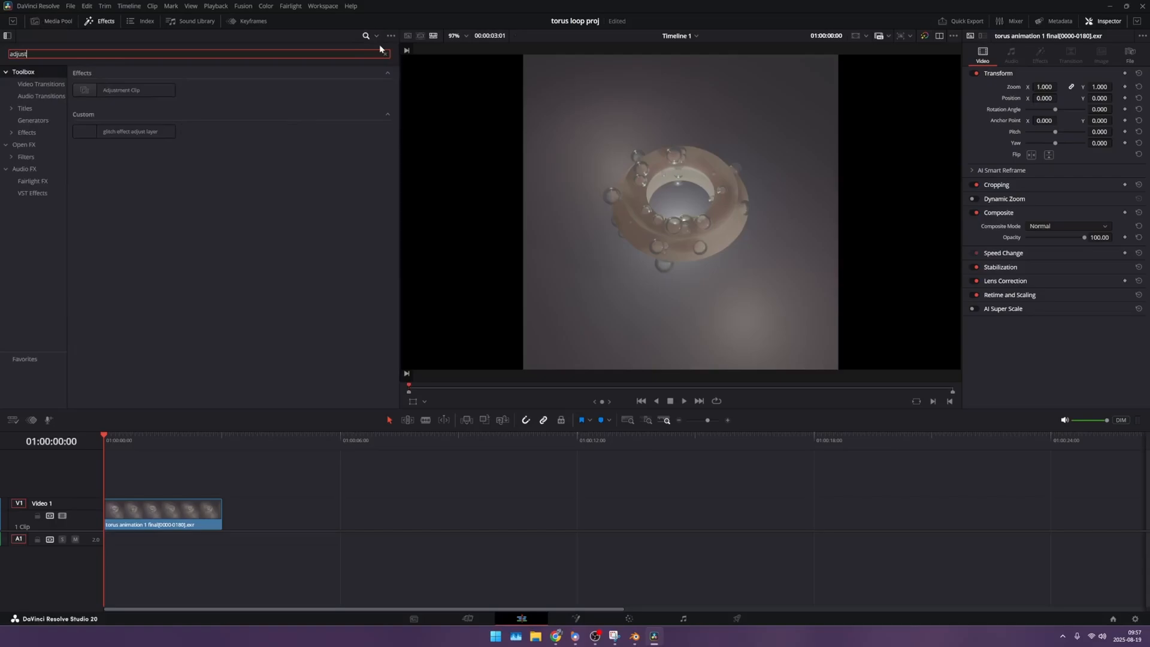
drag(121, 89, 228, 480)
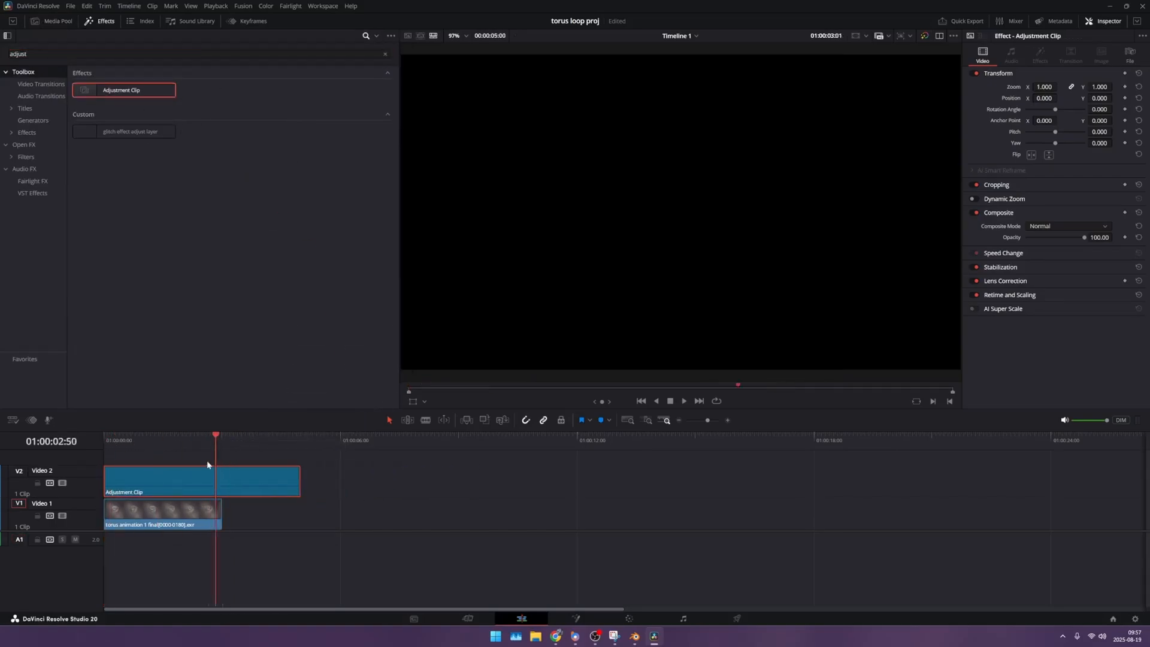
click(194, 440)
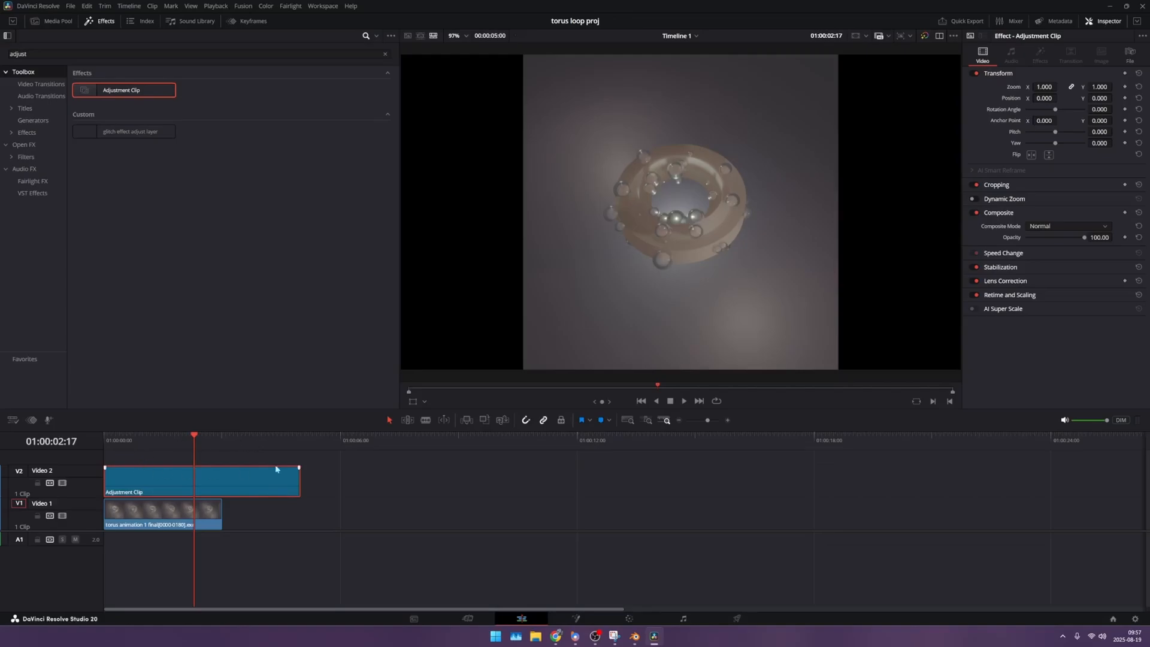
mouse_move(225, 482)
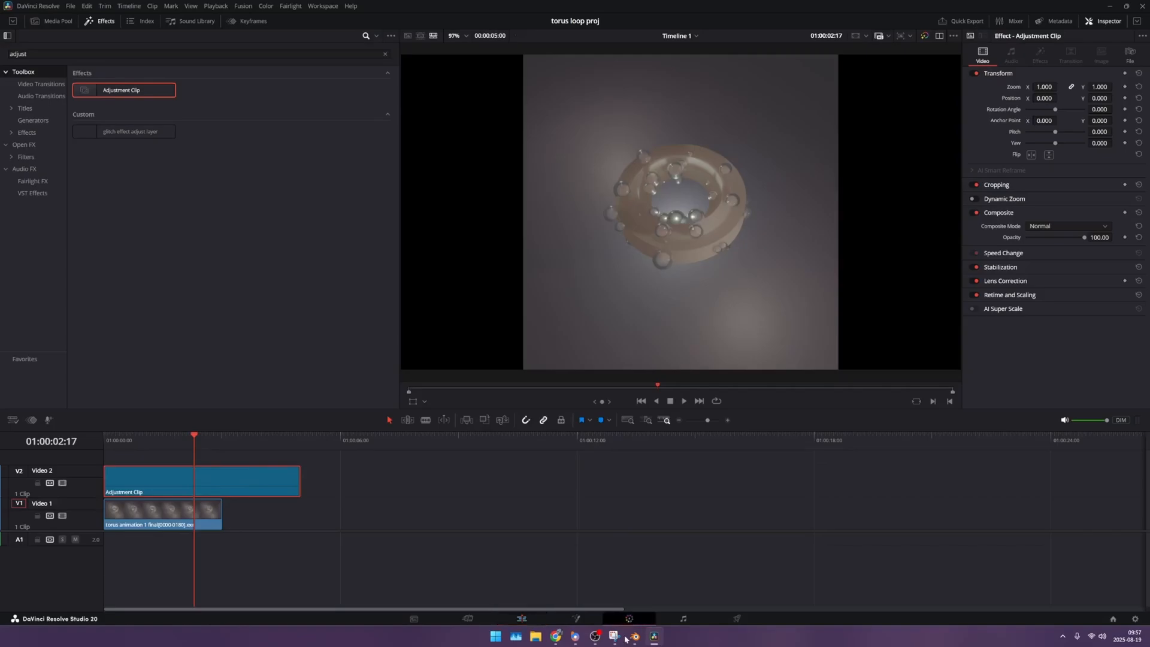
Step: On the Color page, apply the AgX LUT to node 02
click(266, 6)
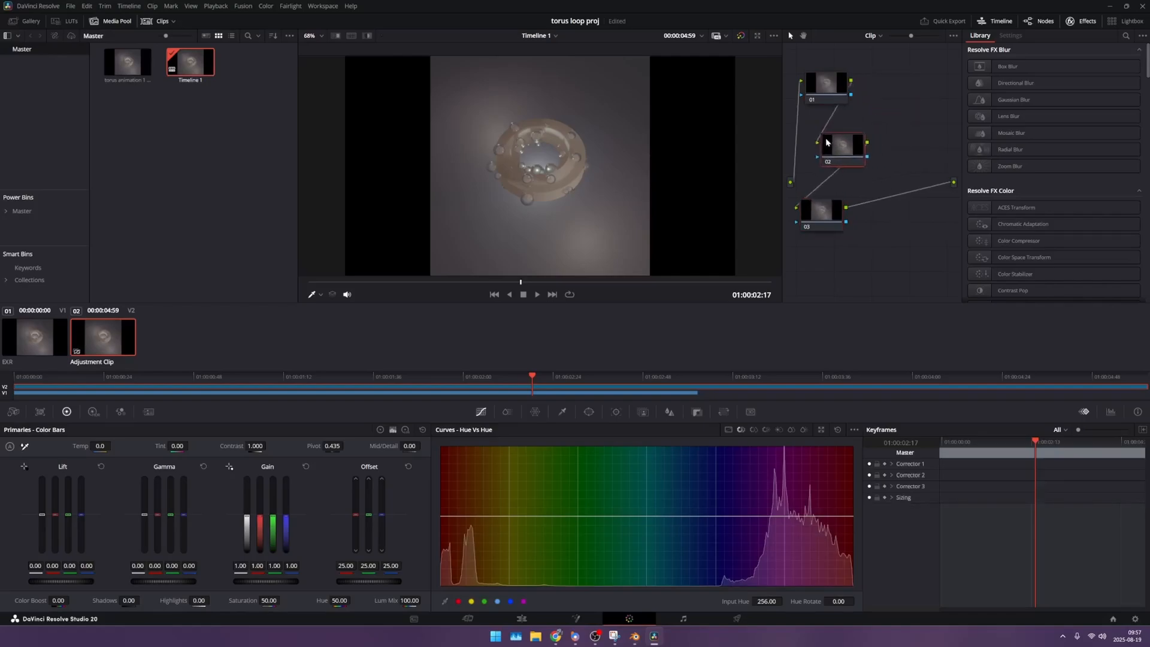
right_click(828, 142)
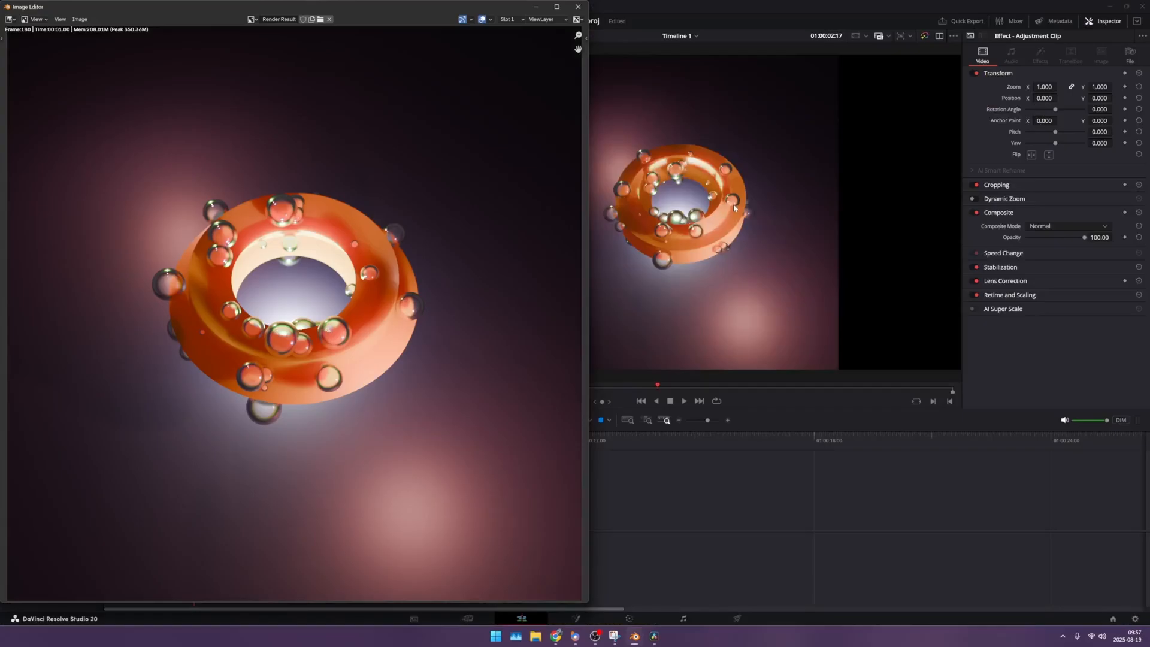
mouse_move(451, 297)
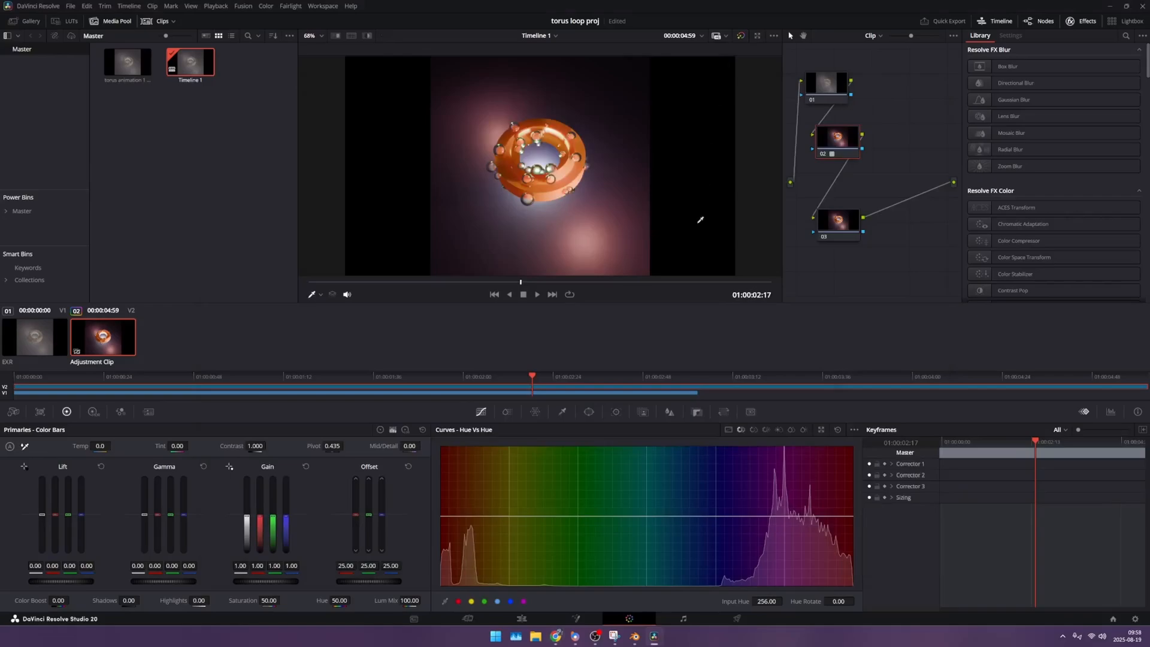
mouse_move(753, 193)
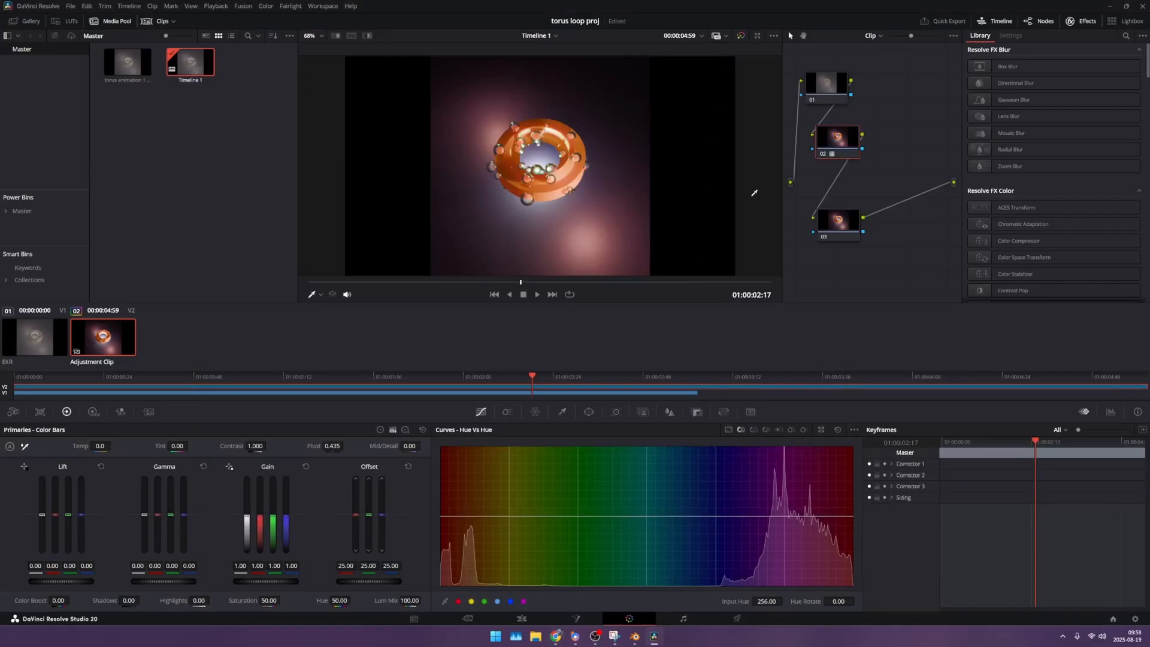
mouse_move(730, 175)
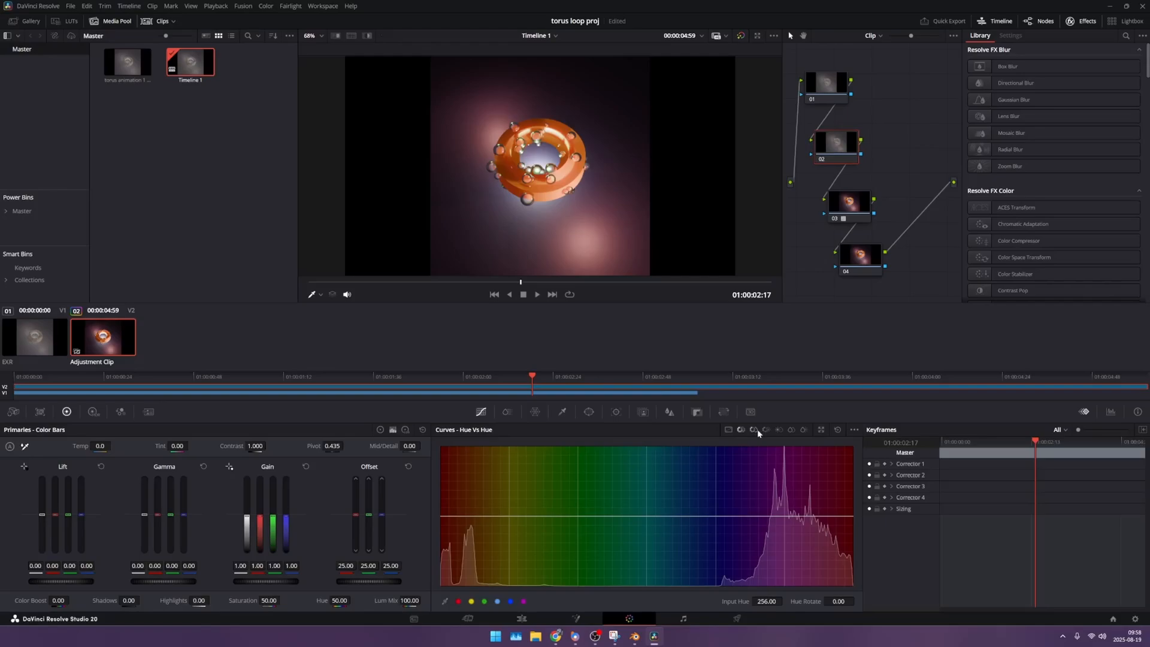
Step: Shape the Hue vs Sat curve: lower magenta and cyan-blue saturation, soften the orange bump
click(765, 429)
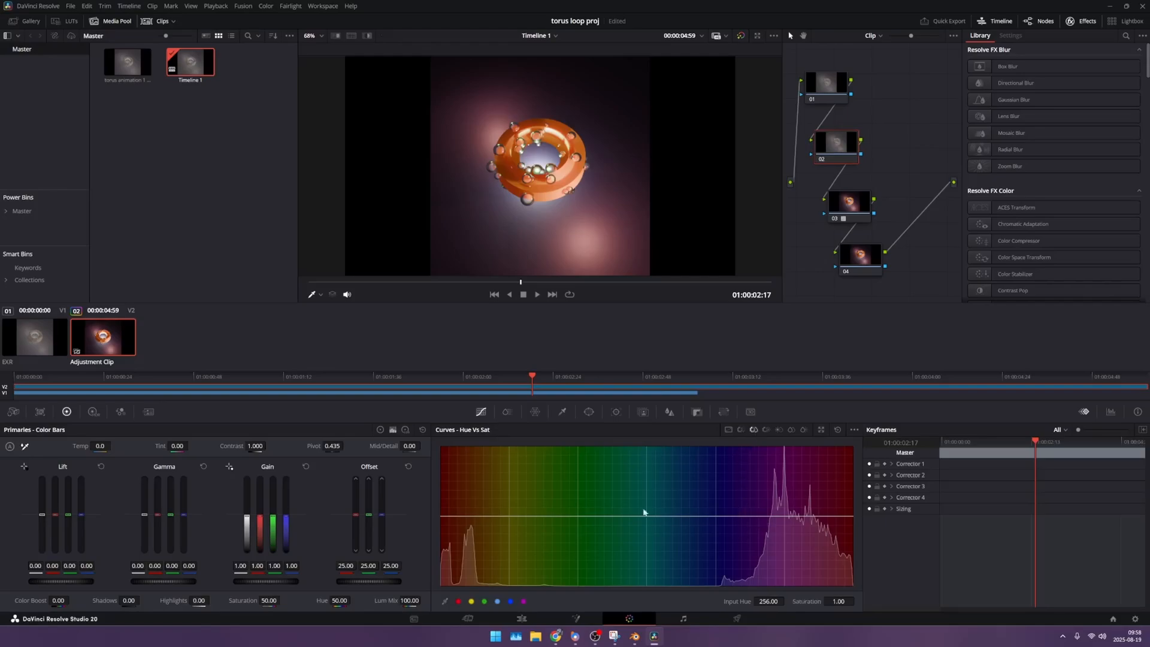
mouse_move(718, 476)
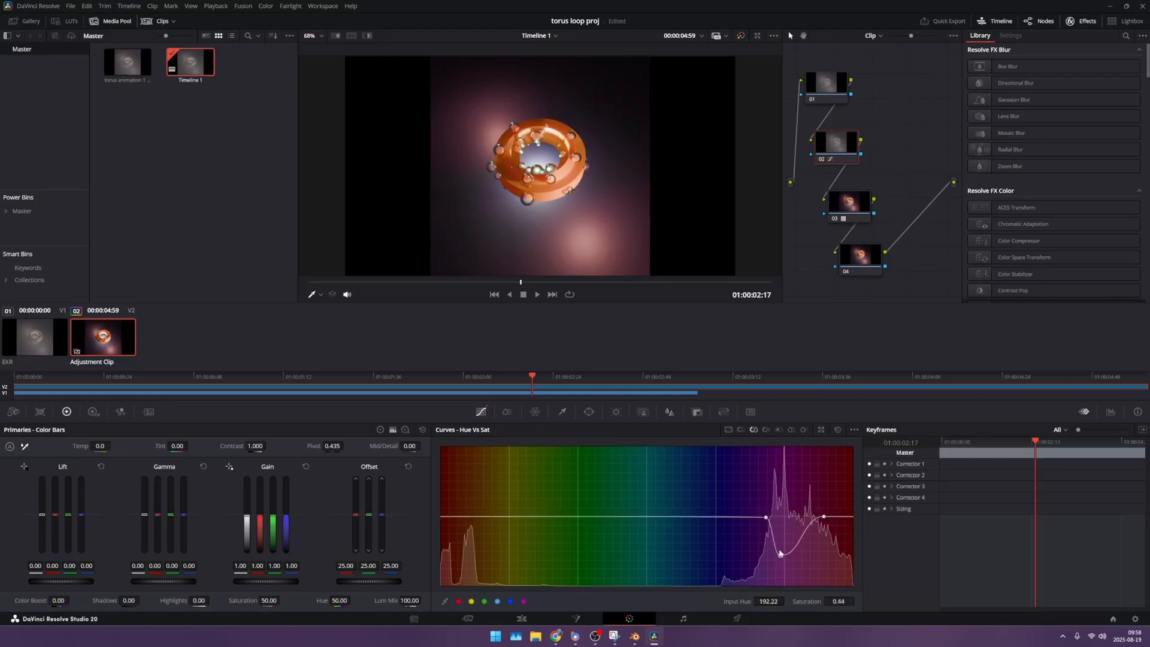
drag(779, 554, 780, 509)
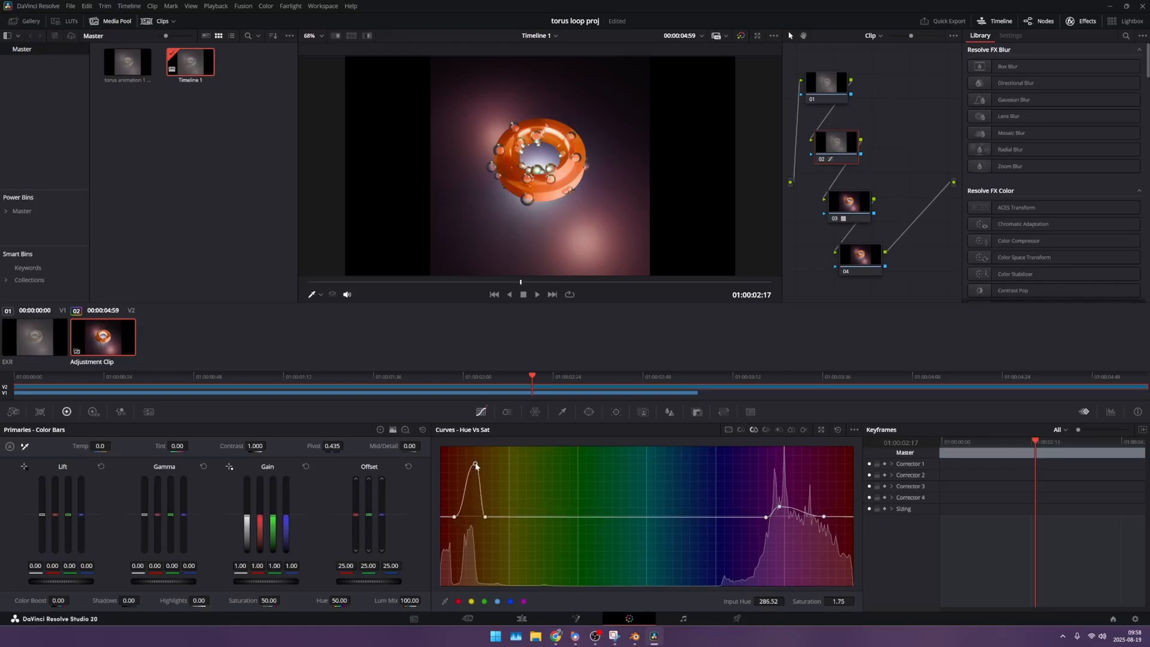
drag(476, 466, 473, 504)
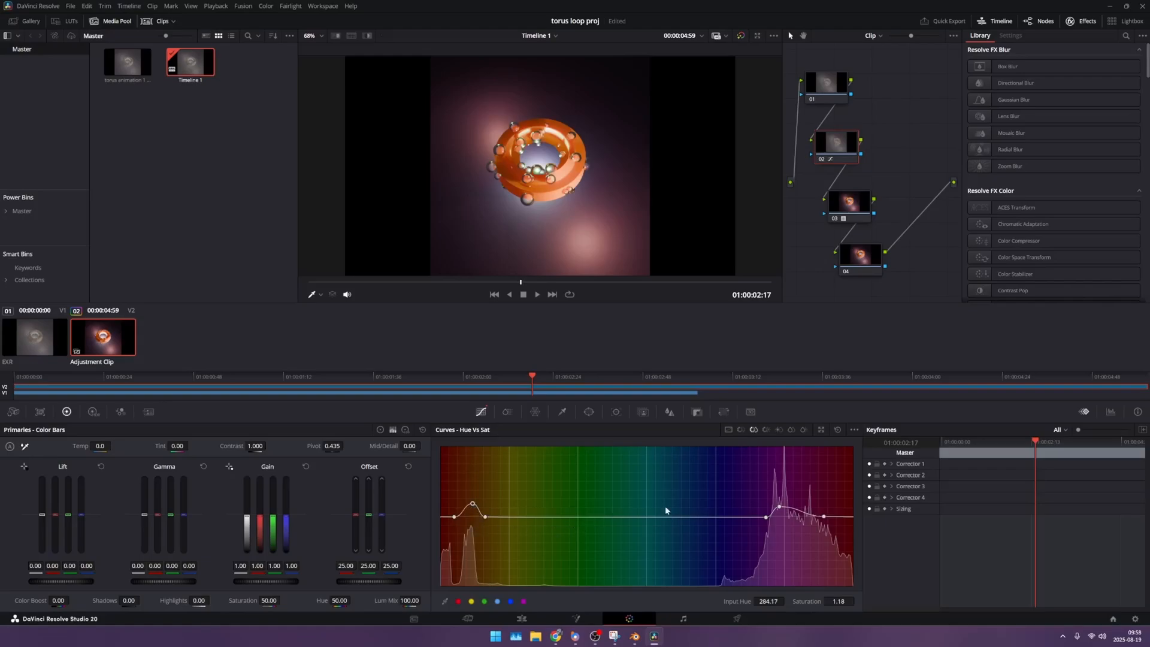
drag(735, 511, 735, 564)
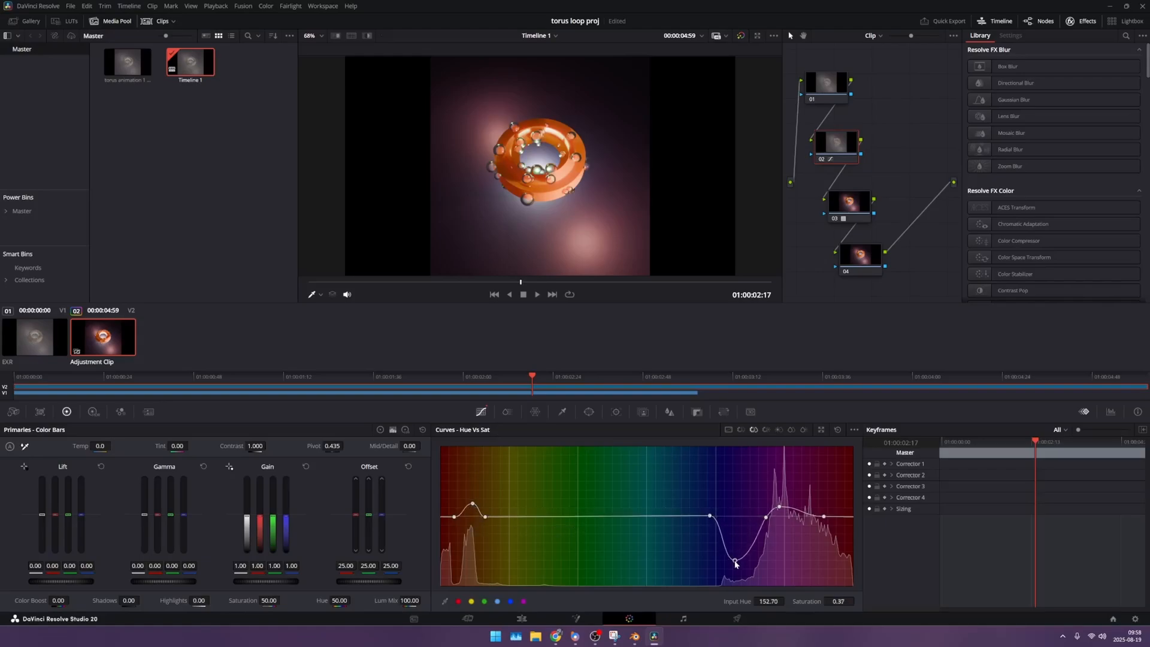
drag(735, 563, 729, 497)
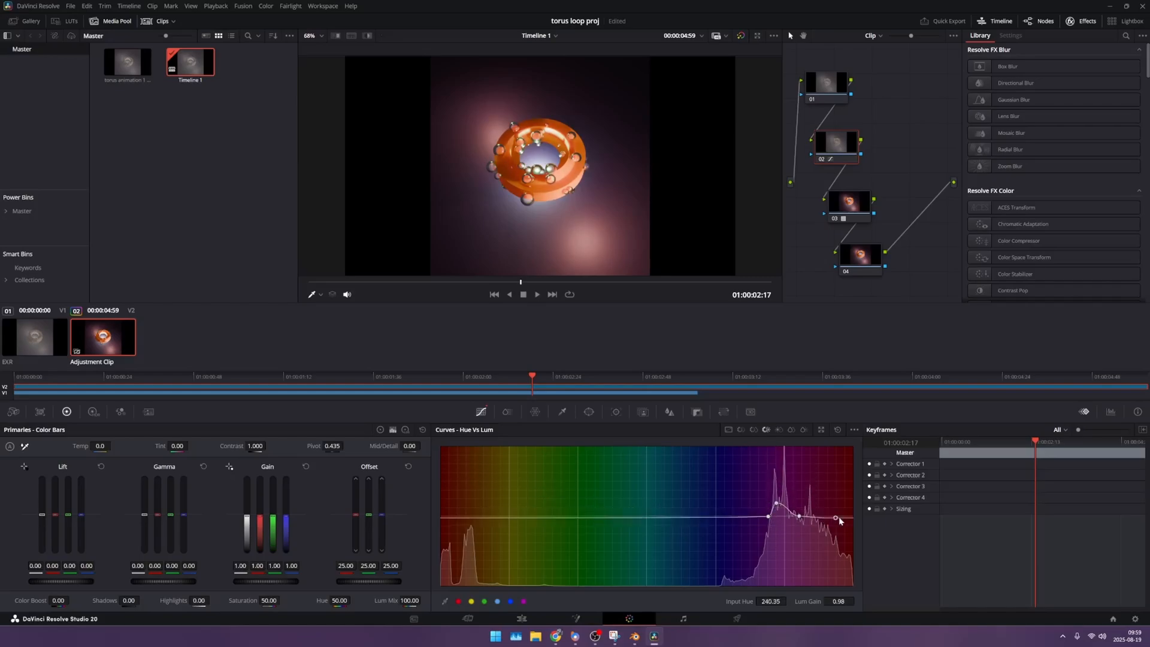
Step: Darken magenta in Hue Vs Lum; in Lum Vs Sat, bump shadows and dip brighter midtones
drag(833, 518, 843, 518)
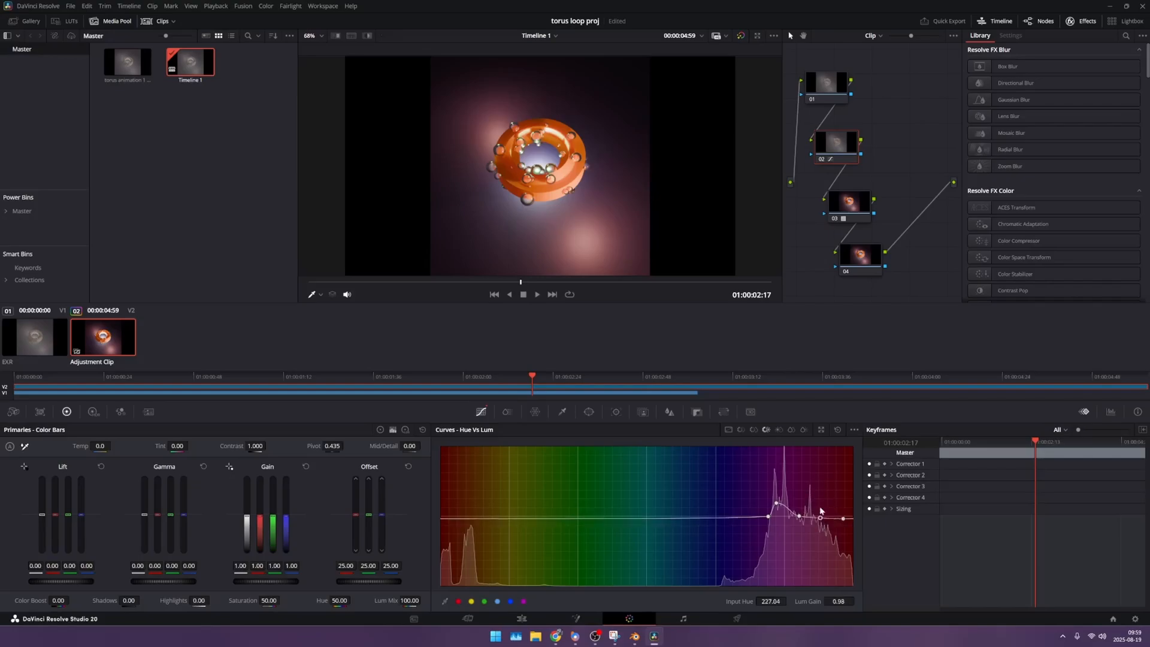
drag(819, 515, 807, 499)
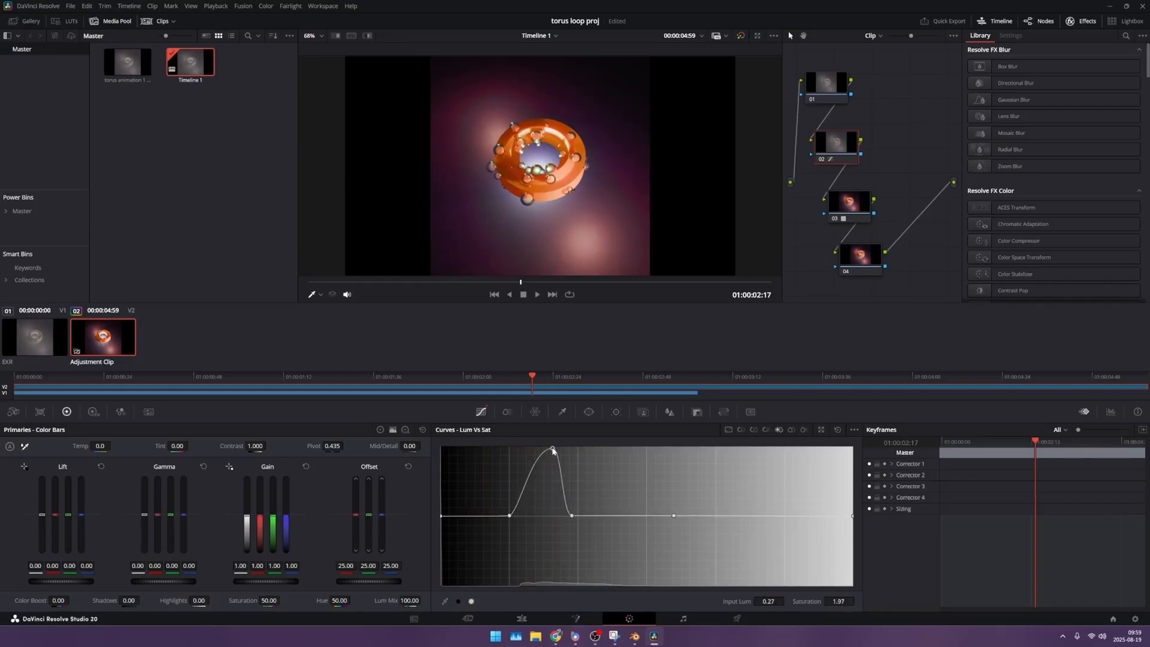
drag(552, 450, 536, 503)
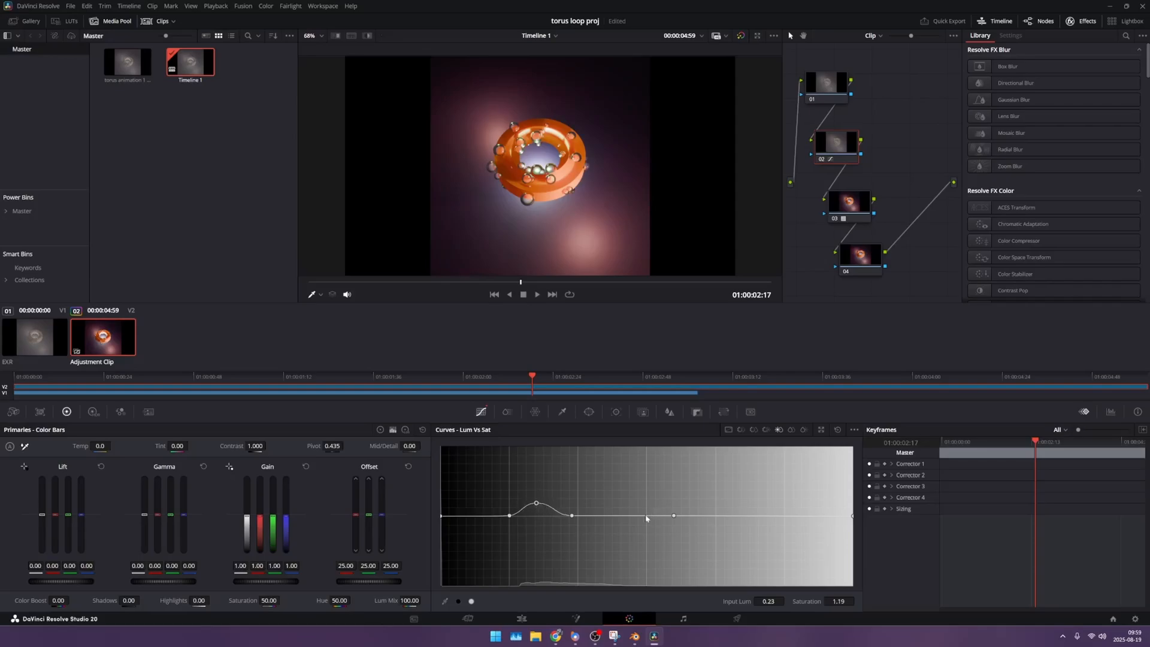
drag(644, 515, 629, 553)
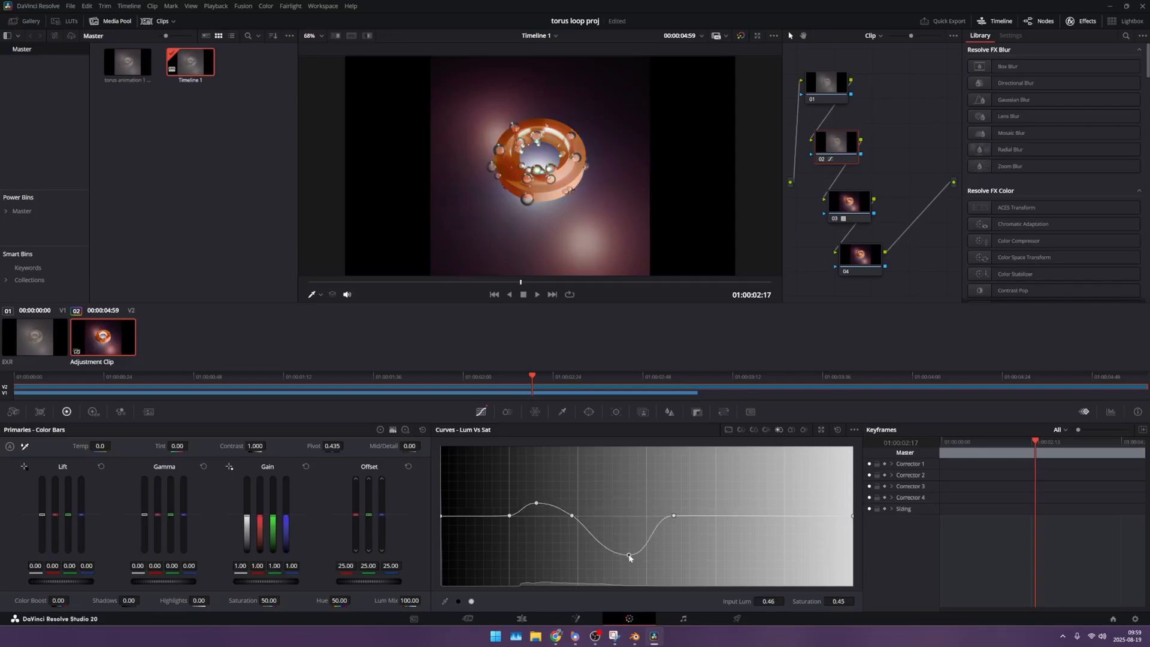
drag(629, 555, 627, 512)
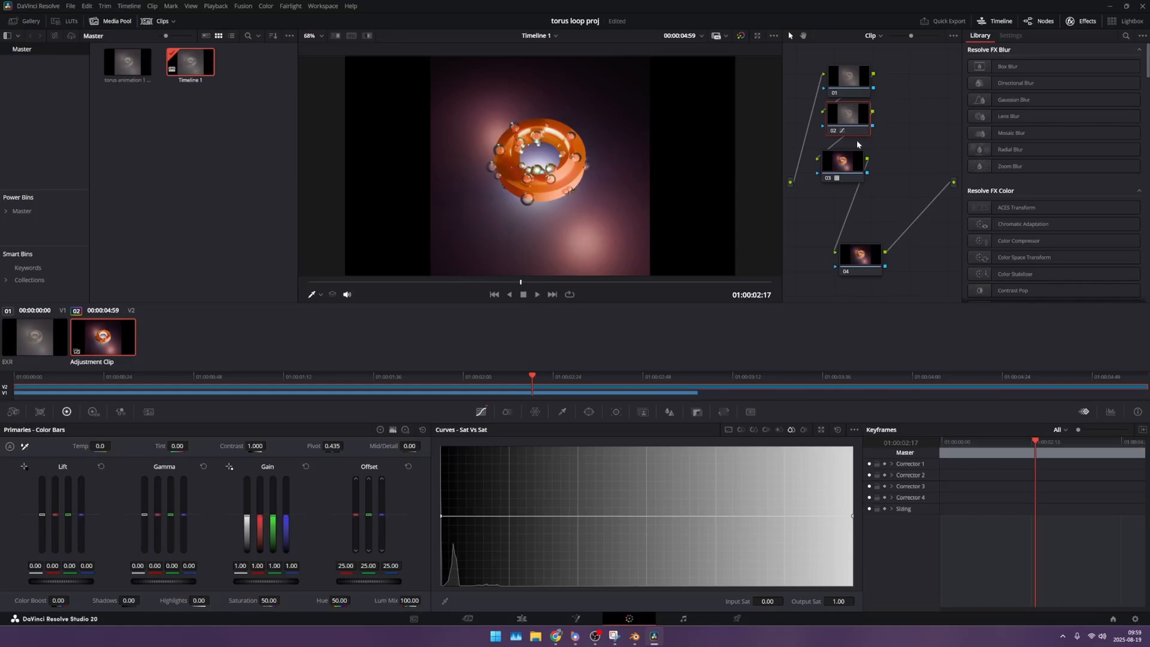
mouse_move(924, 175)
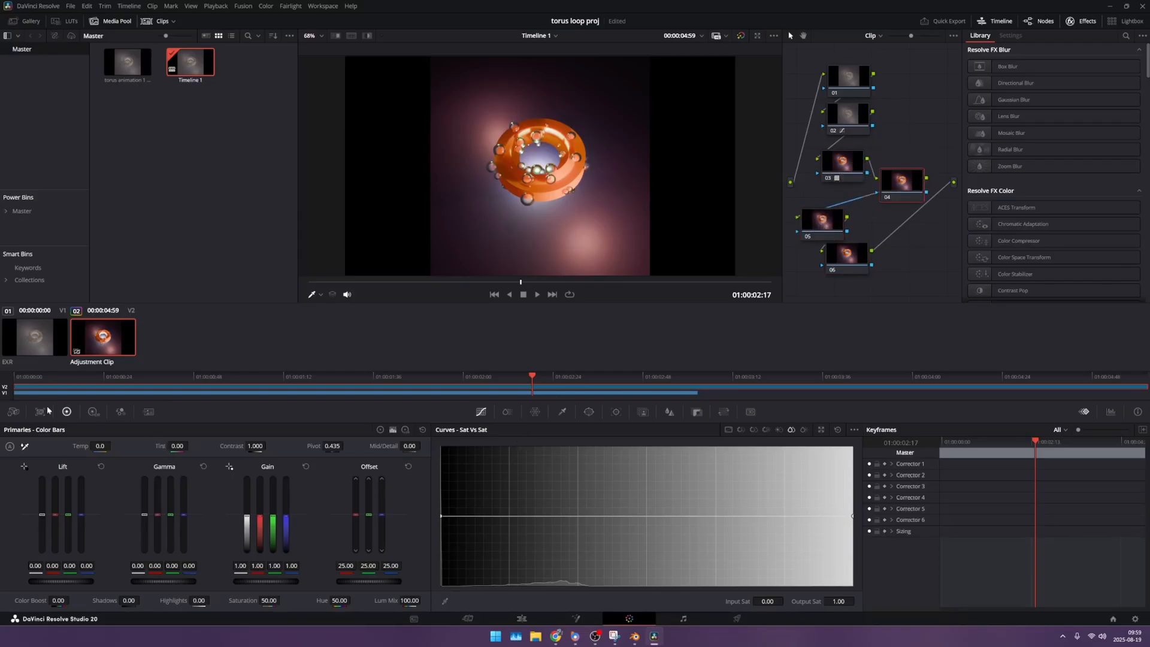
Step: Add serial nodes 05 and 06 to the adjustment clip's node tree
click(92, 411)
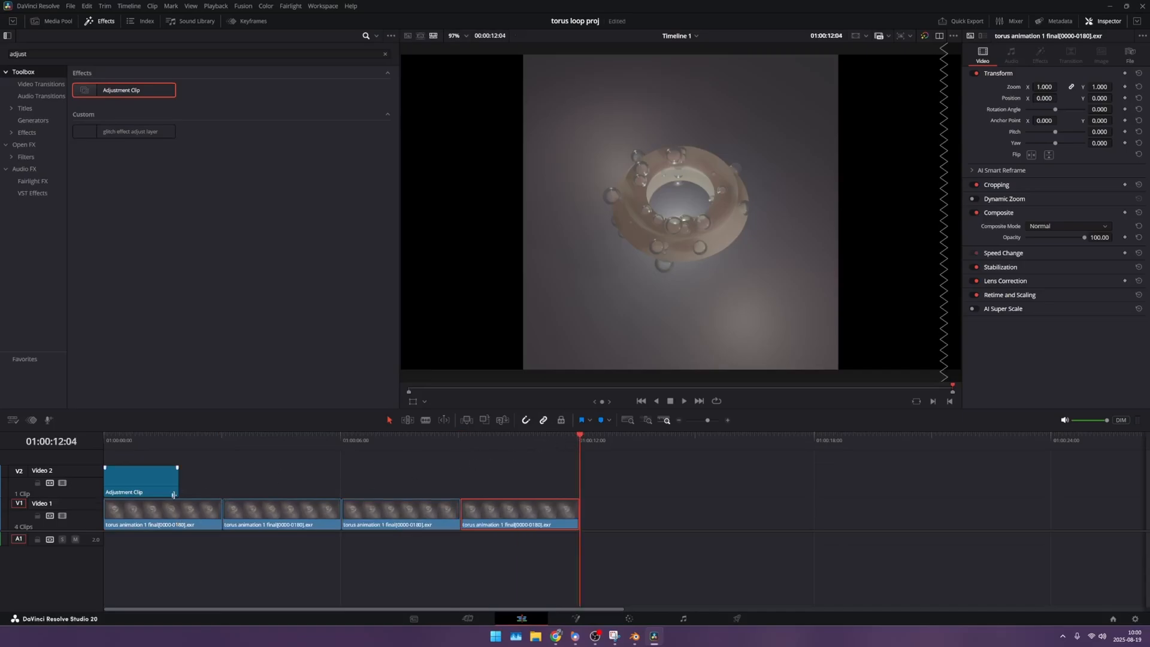
Step: Stretch the Adjustment Clip's right edge over all four torus clips, then switch to Deliver
drag(176, 477, 584, 478)
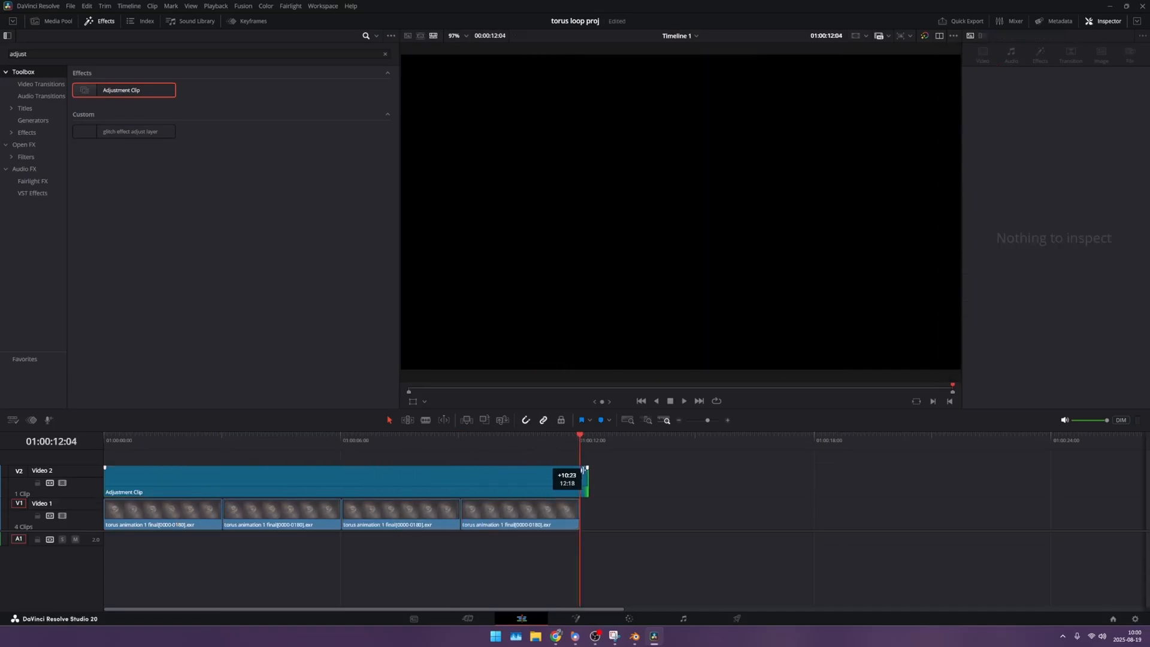
click(315, 440)
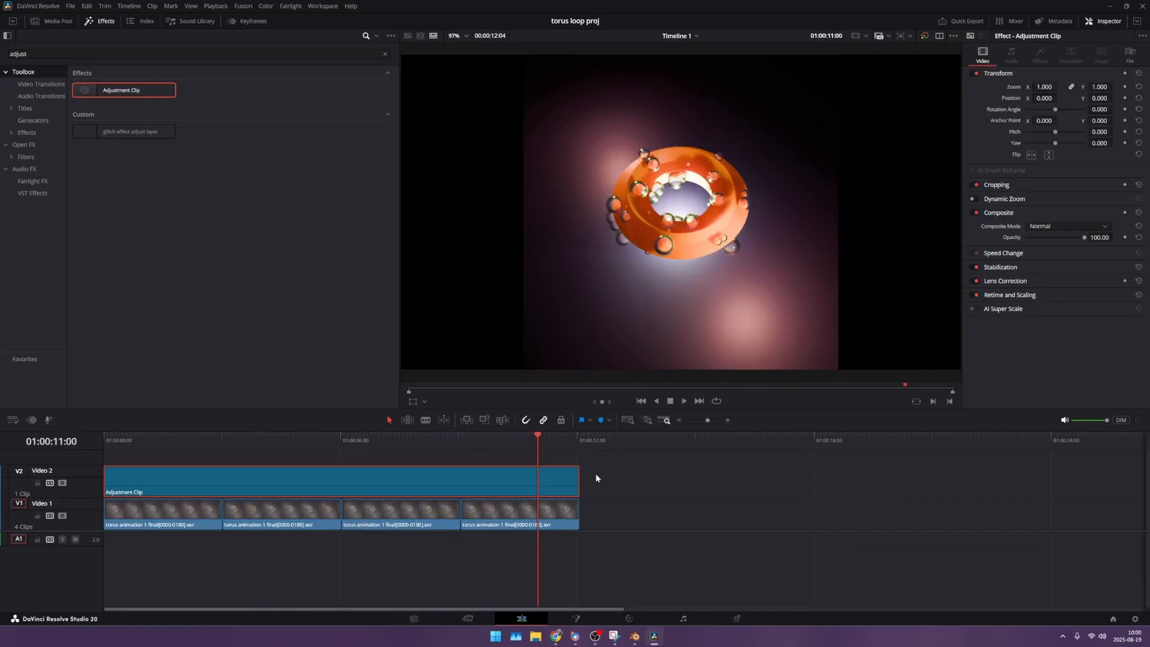
mouse_move(620, 555)
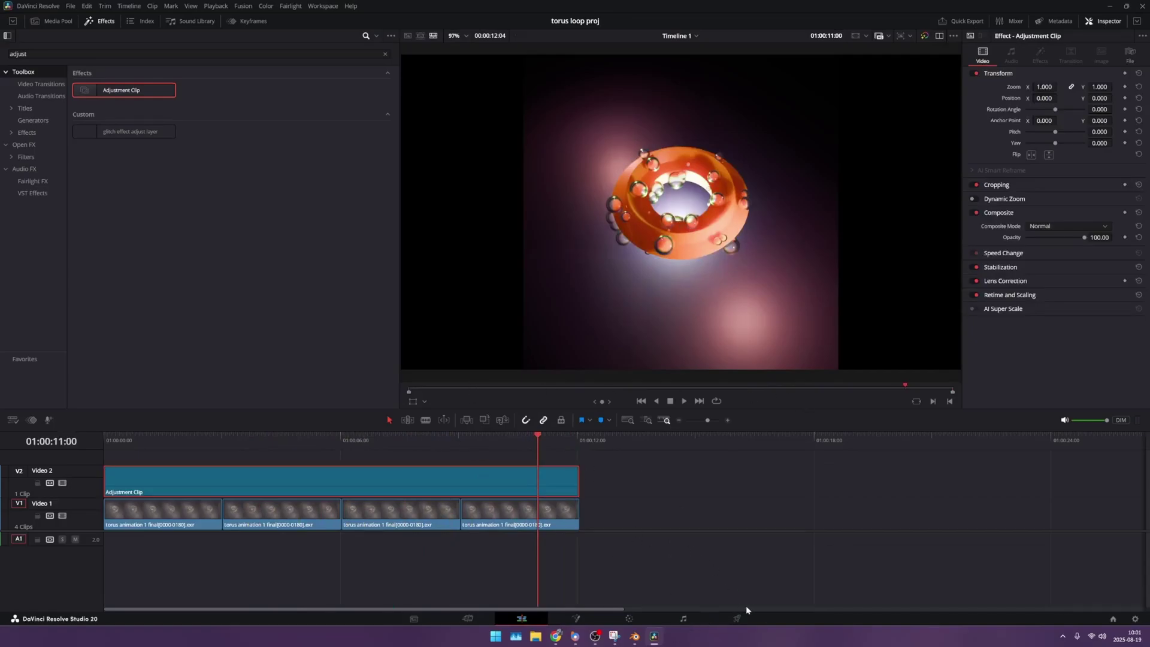
click(735, 618)
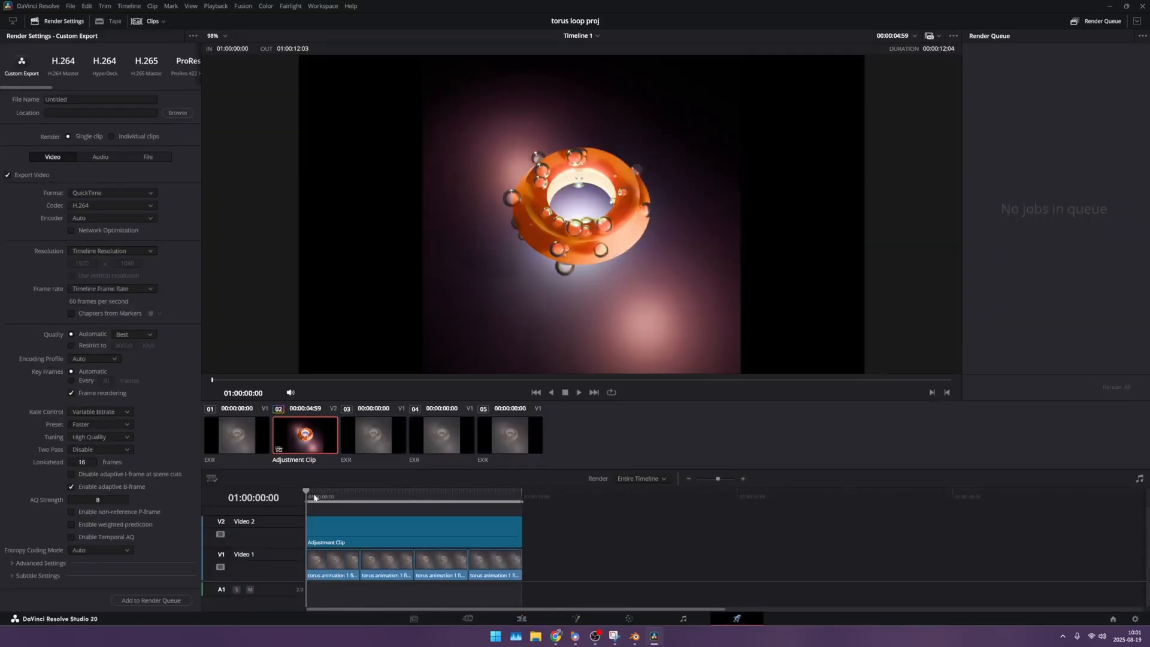
Step: Queue a YouTube 1080p render named 'test' using the H.265 video codec
click(457, 491)
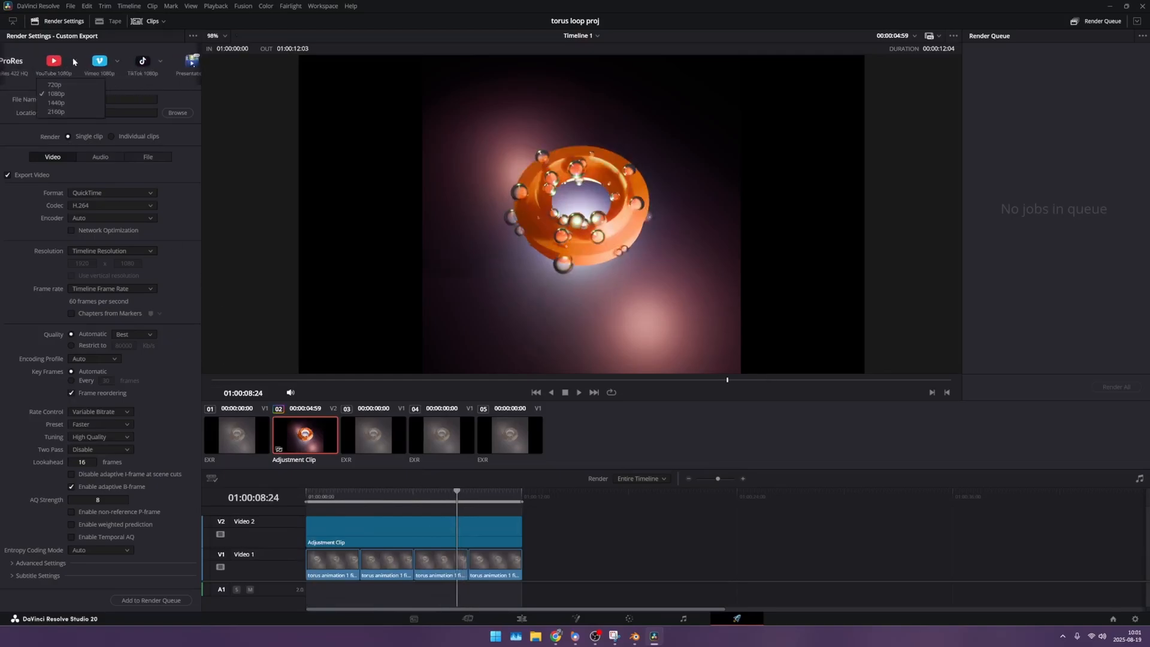
click(54, 60)
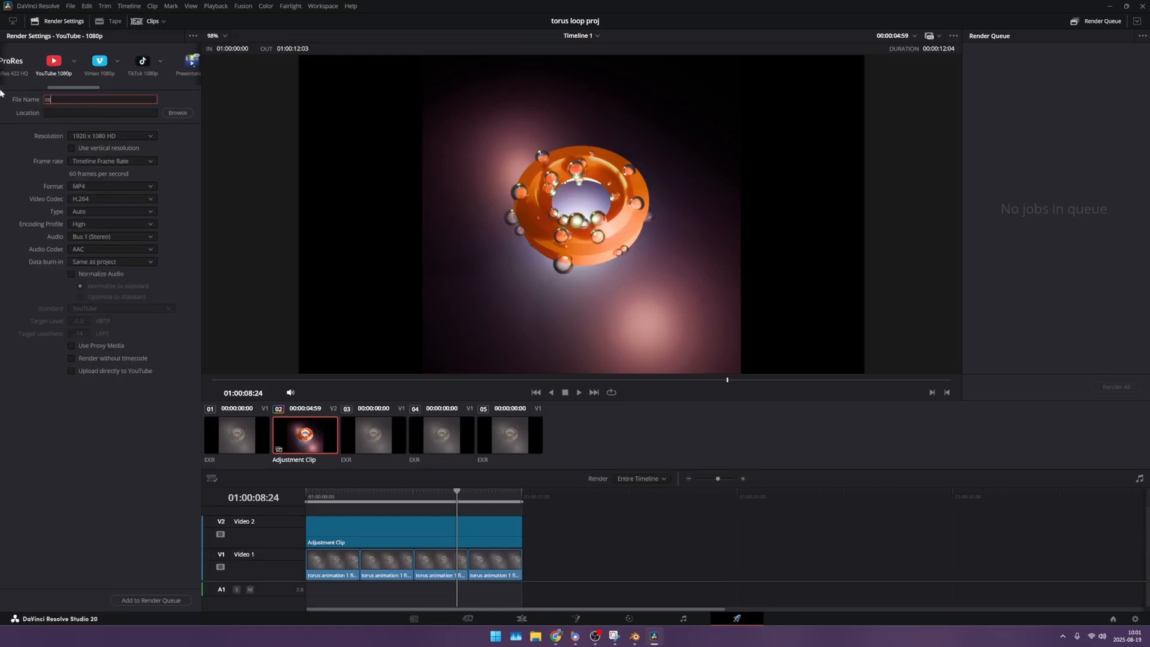
text(test)
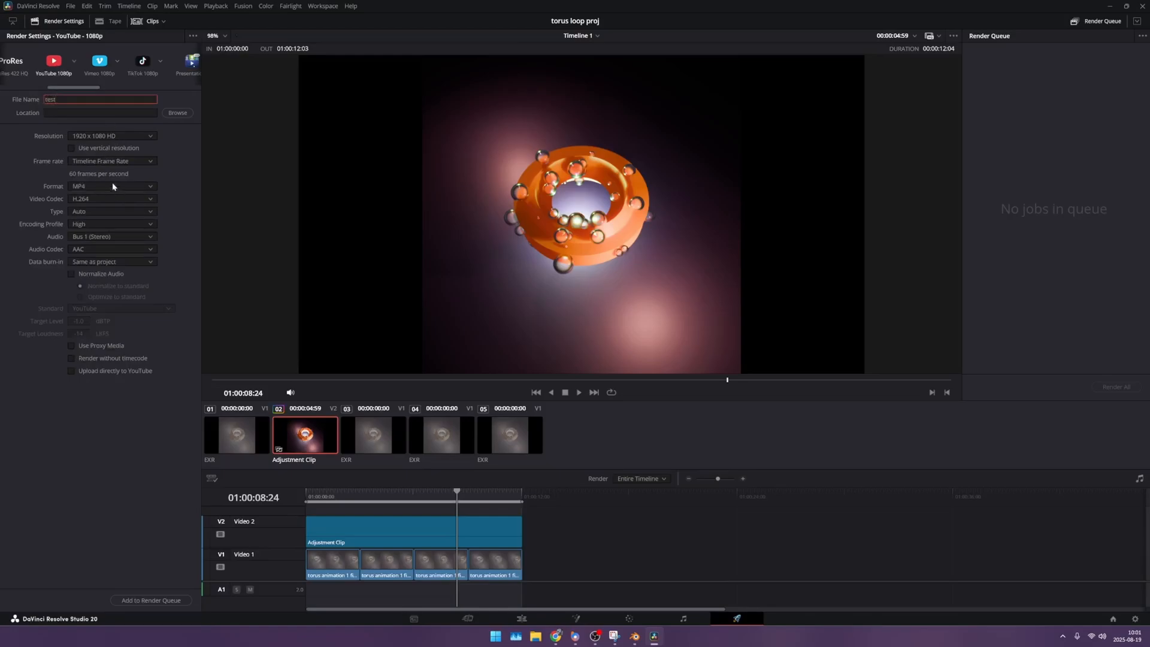
click(112, 198)
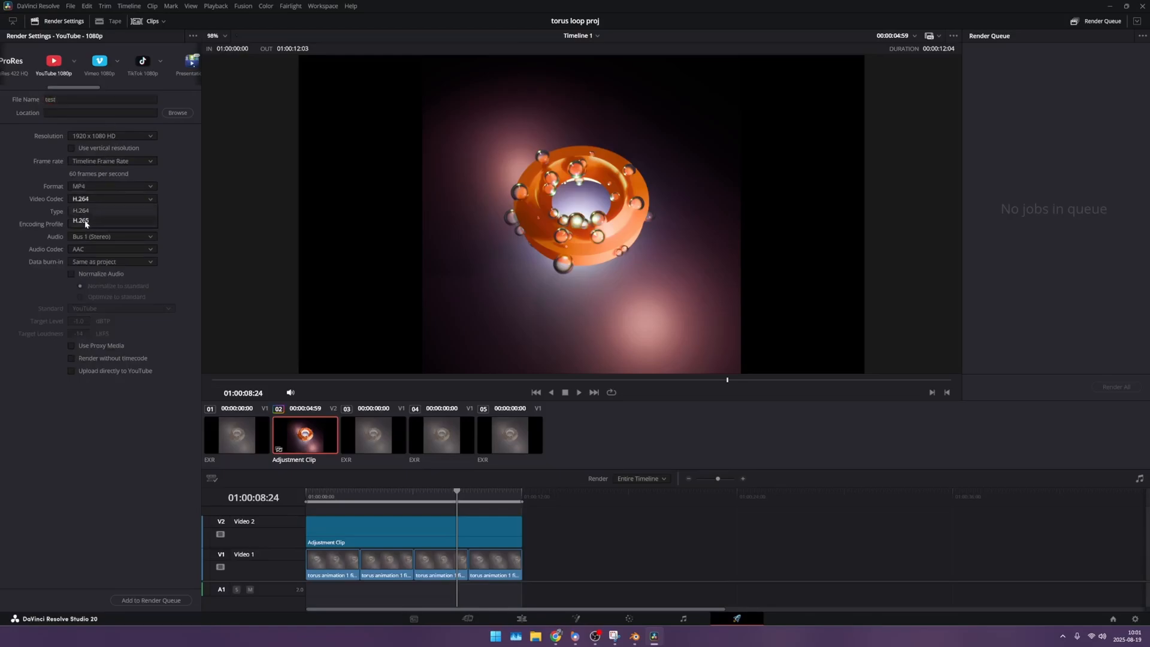
click(81, 220)
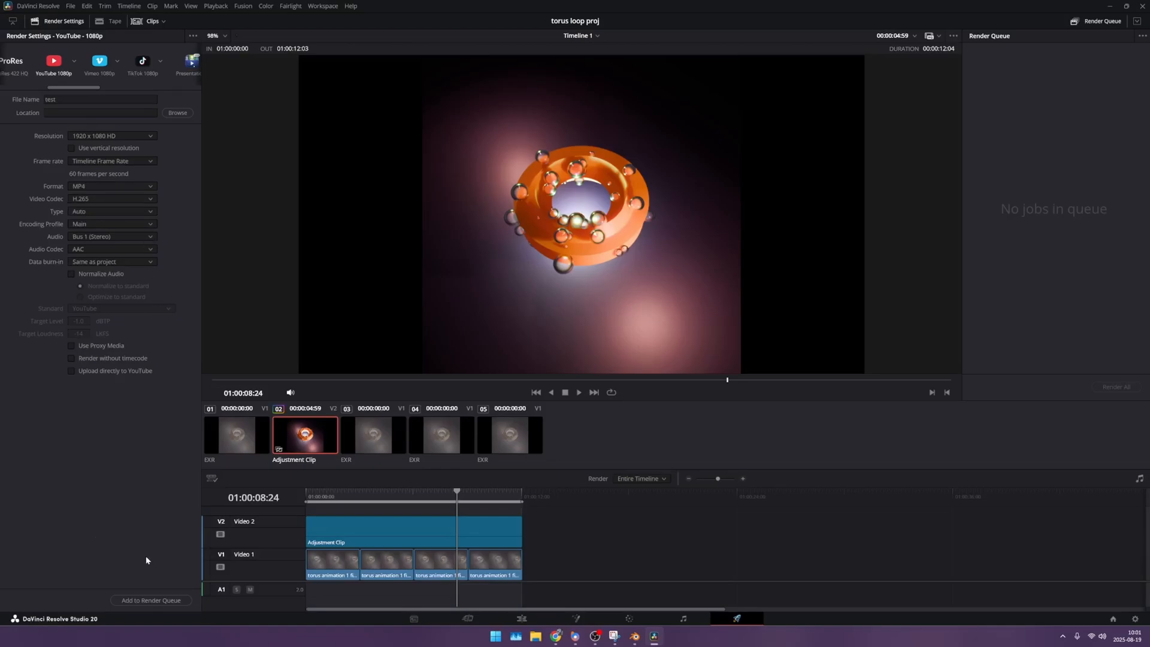
click(151, 600)
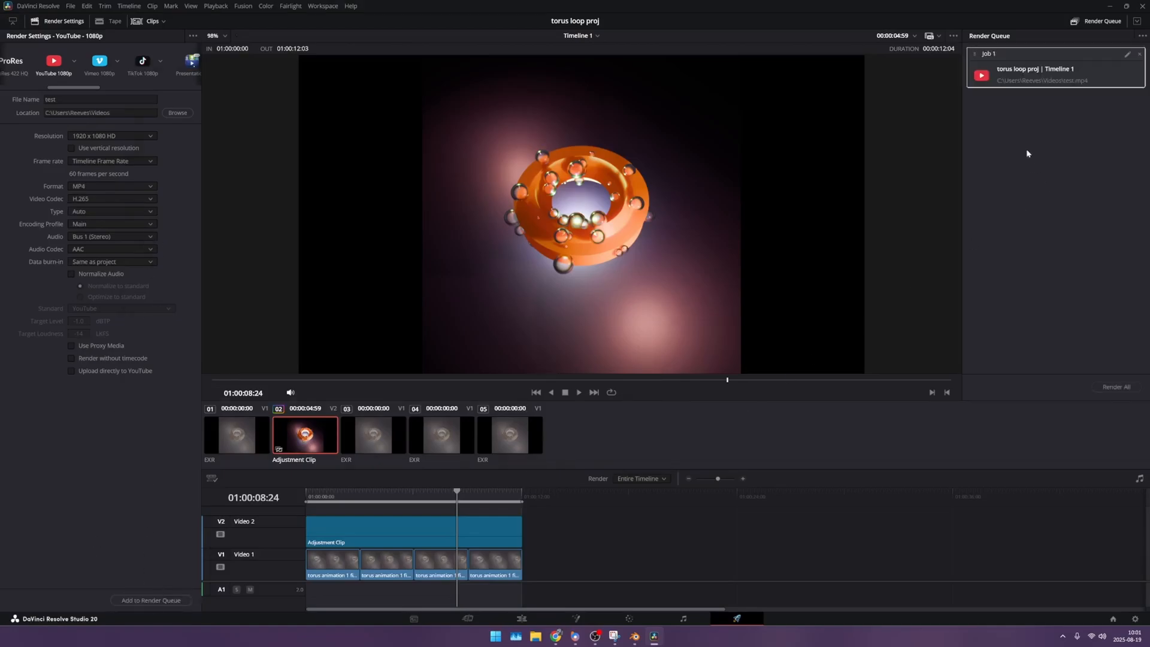
mouse_move(965, 171)
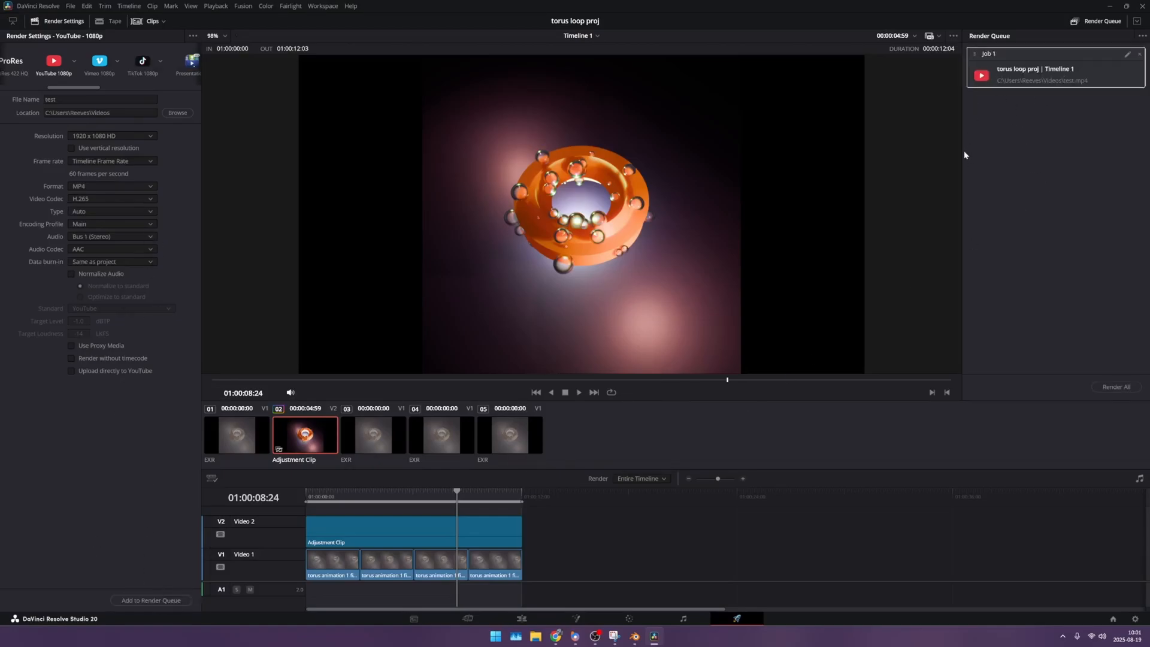